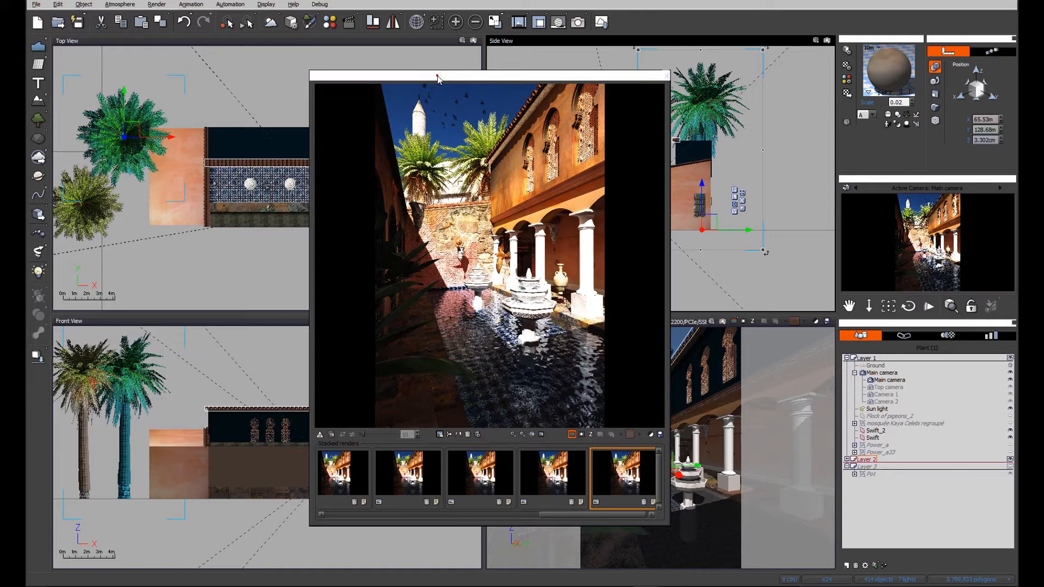
mouse_move(436, 75)
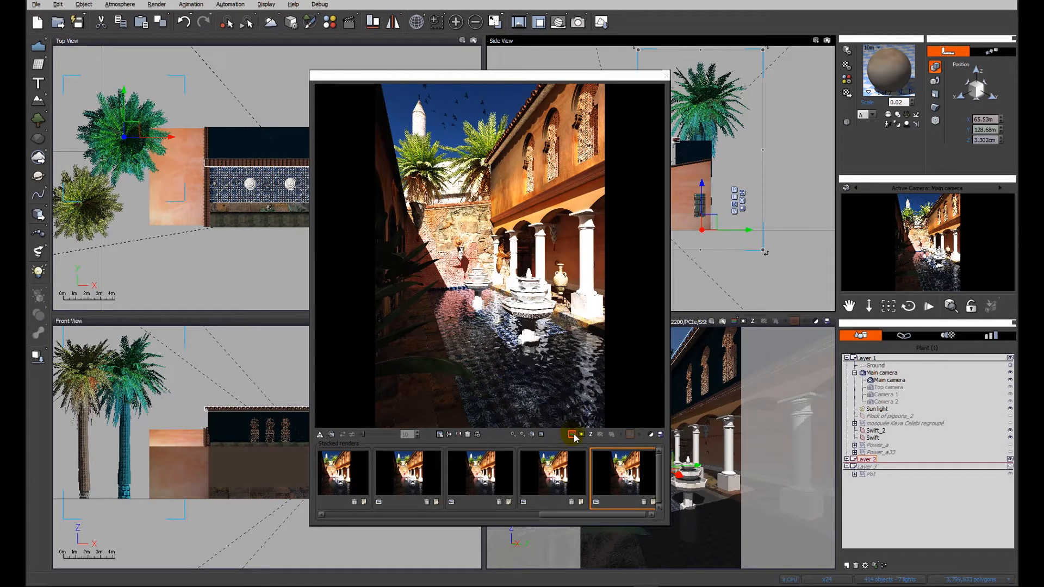
mouse_move(573, 435)
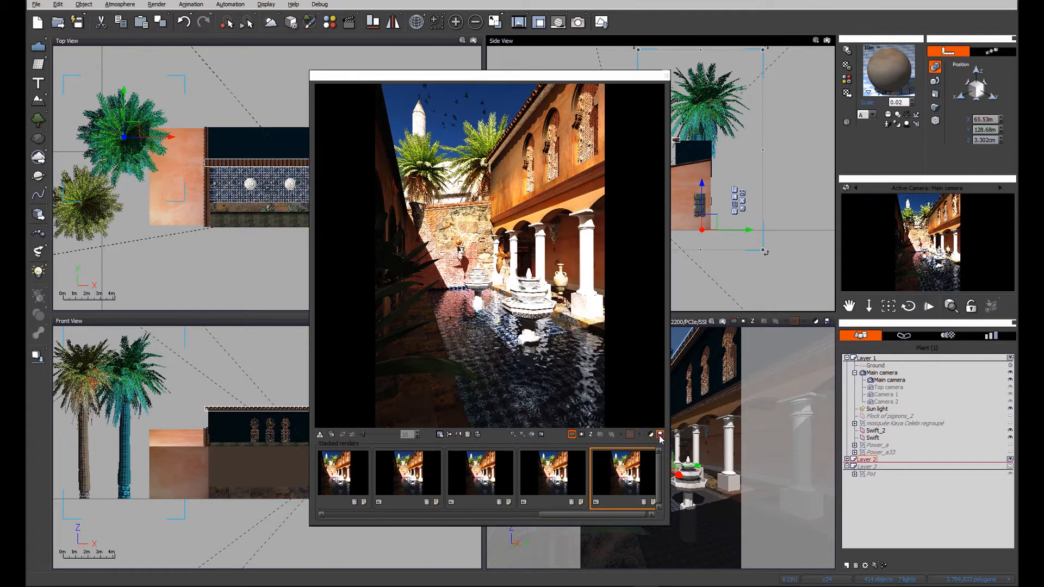
Step: Save the colour courtyard render over the existing Courtyard BMP on the Desktop
click(659, 434)
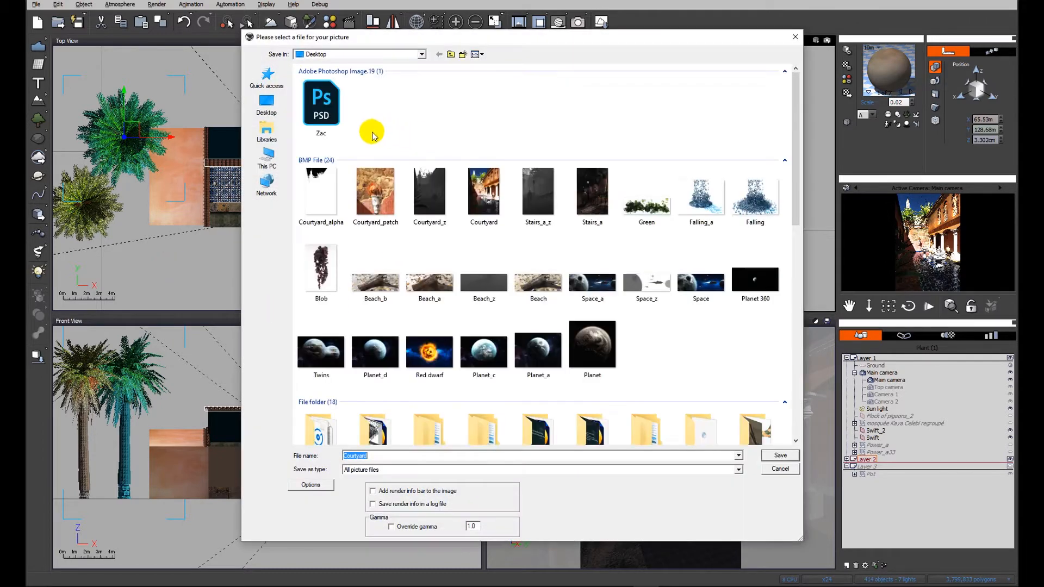
click(483, 191)
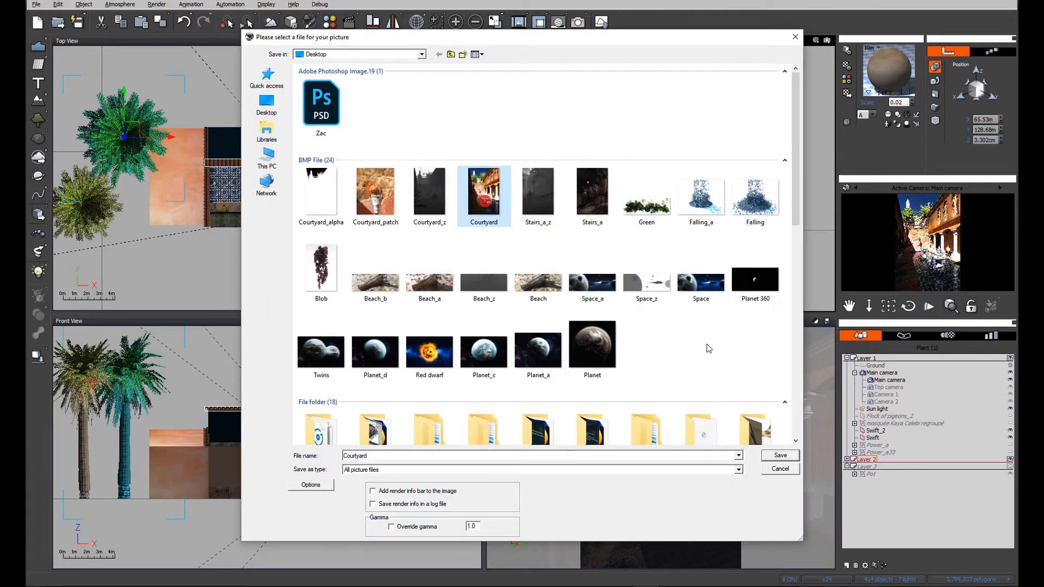
click(780, 456)
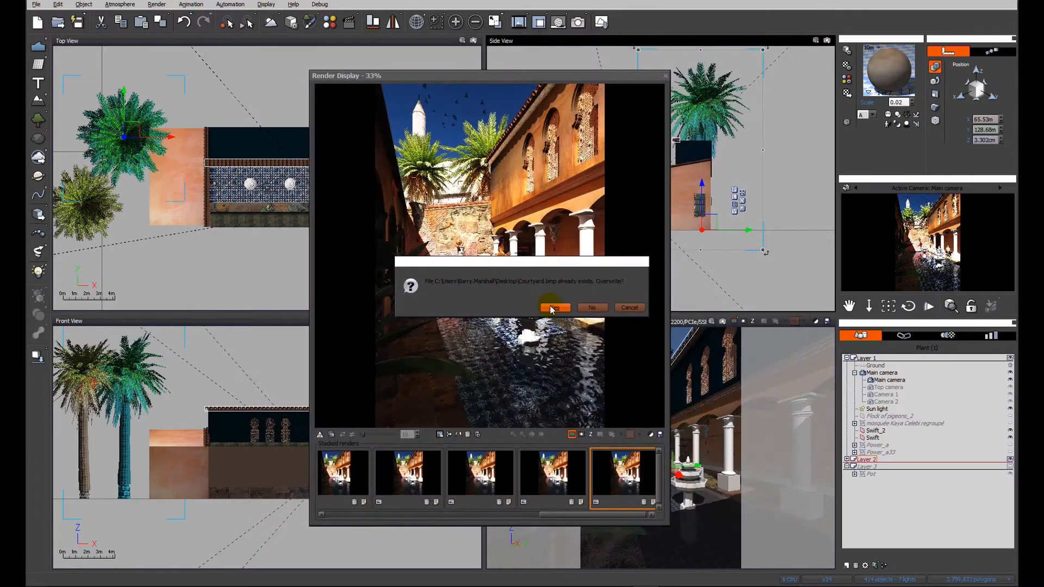
click(555, 308)
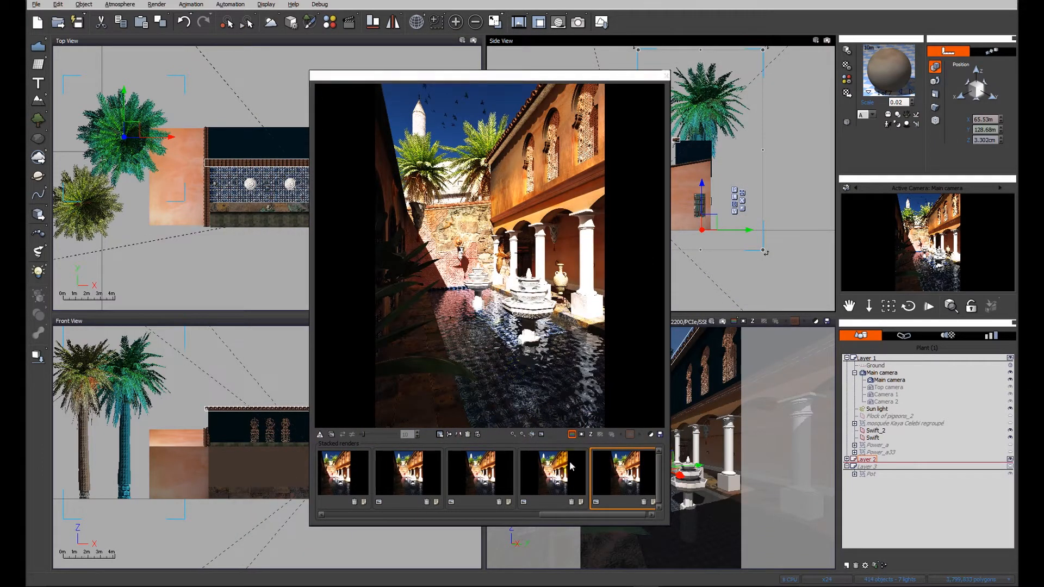
Step: Save the alpha mask as Courtyard_alpha and the Z-depth pass as Courtyard_z
click(591, 434)
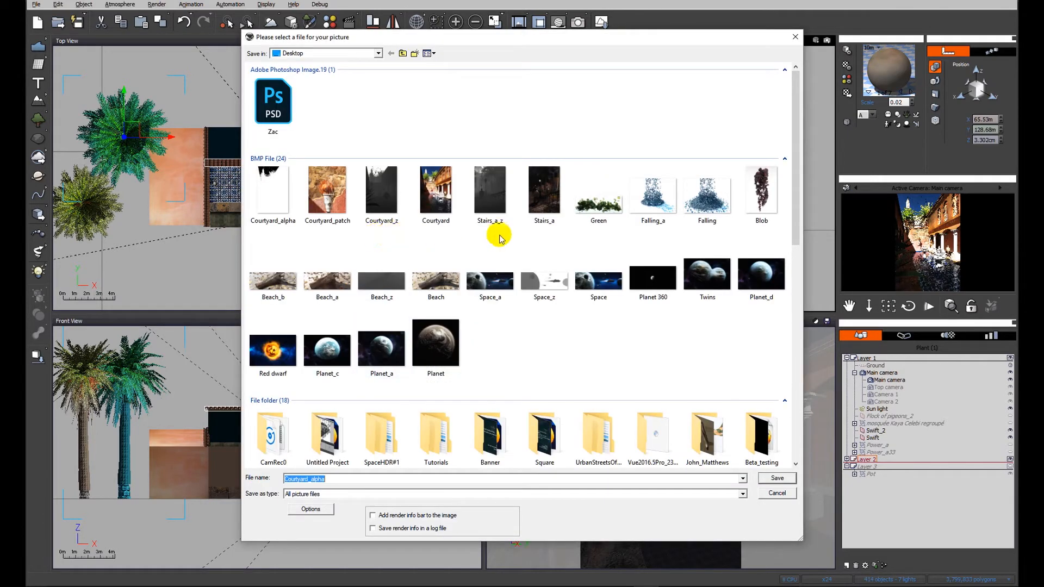
mouse_move(379, 238)
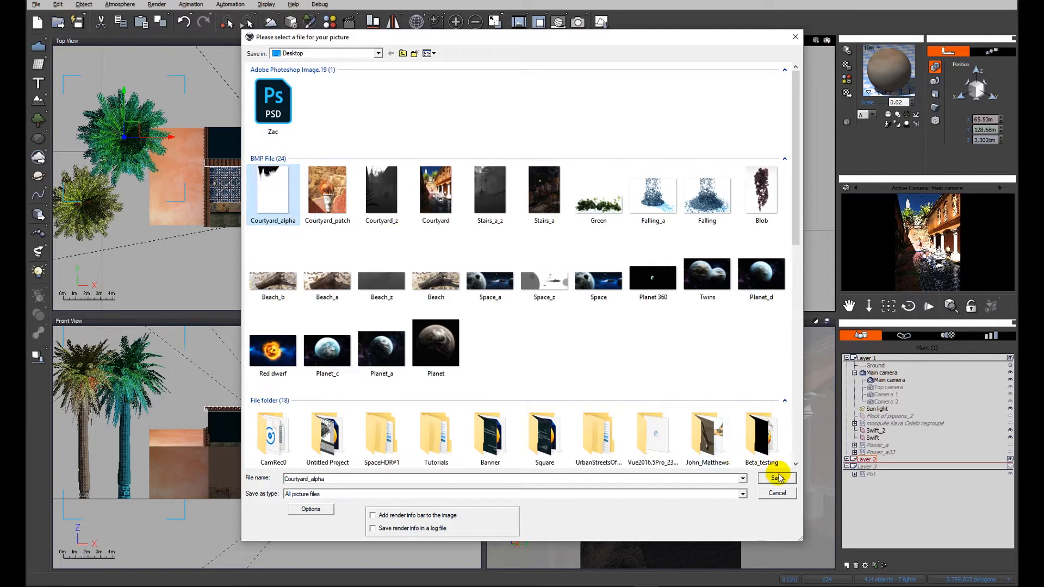
click(776, 478)
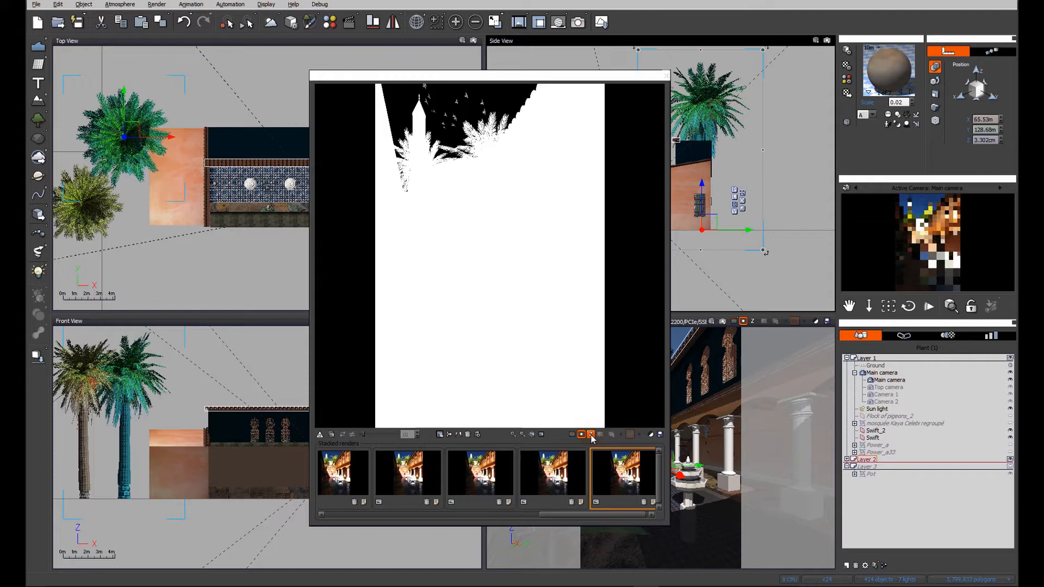
click(588, 434)
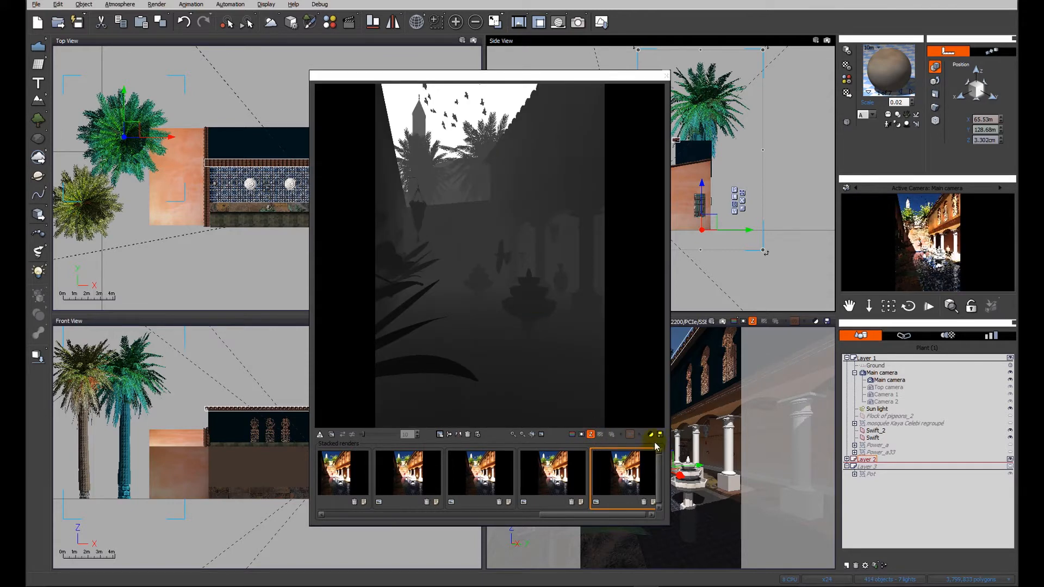
mouse_move(660, 436)
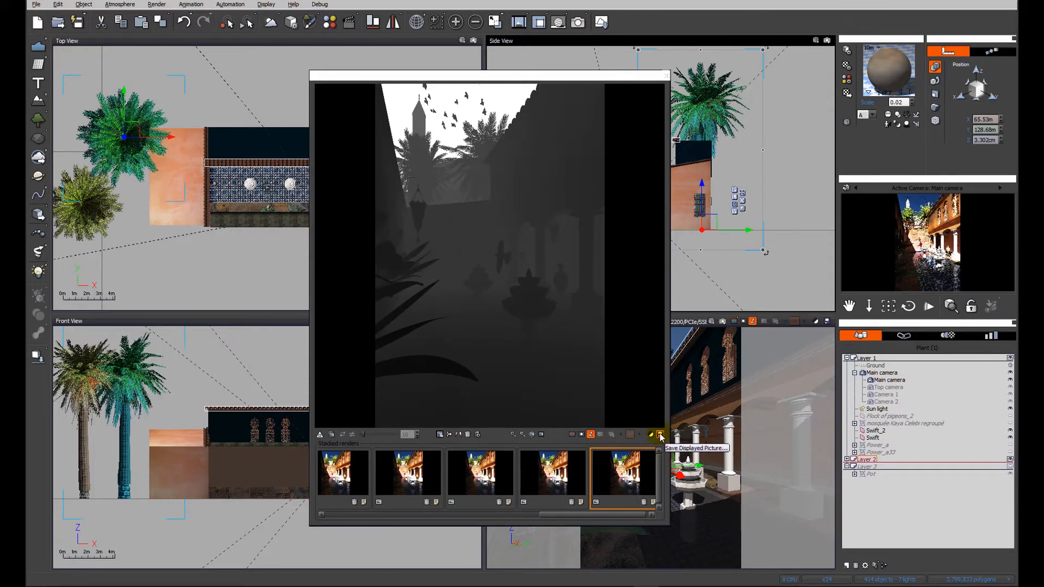
click(659, 435)
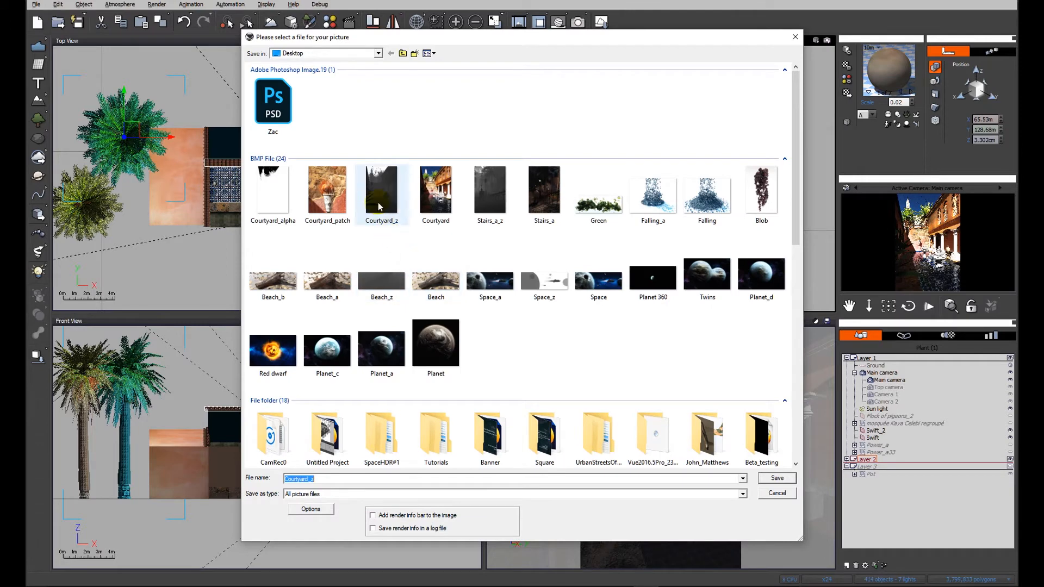
click(775, 479)
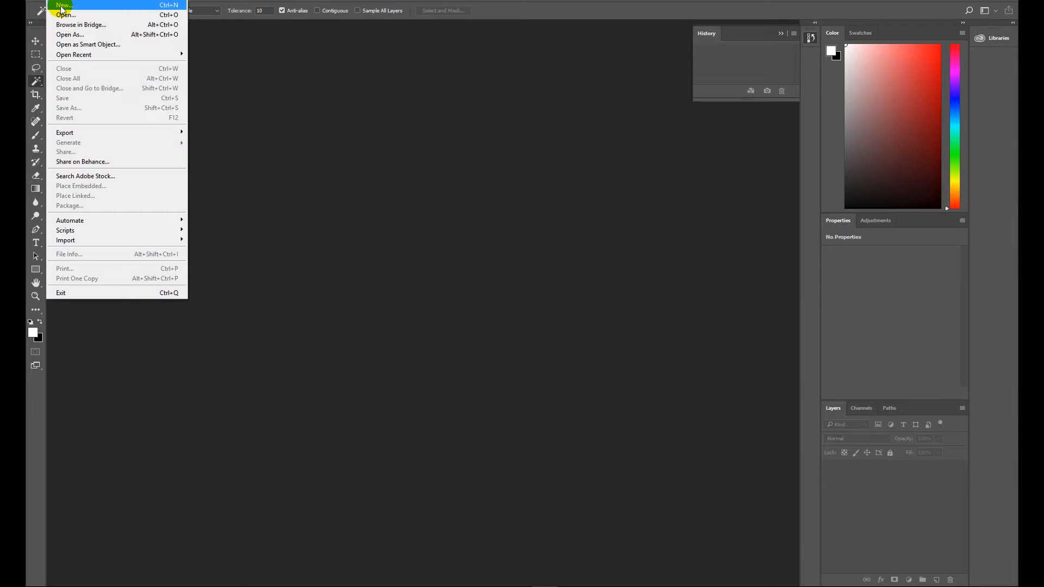
Step: Open Courtyard, Courtyard_alpha and Courtyard_z together, ending on the Courtyard_z depth image
click(65, 15)
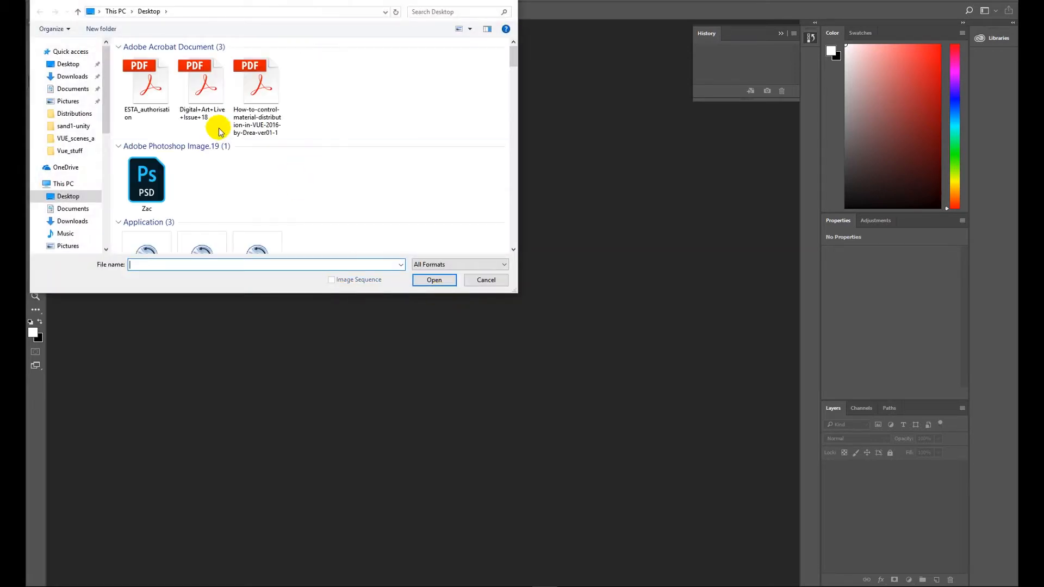
scroll(down, 3)
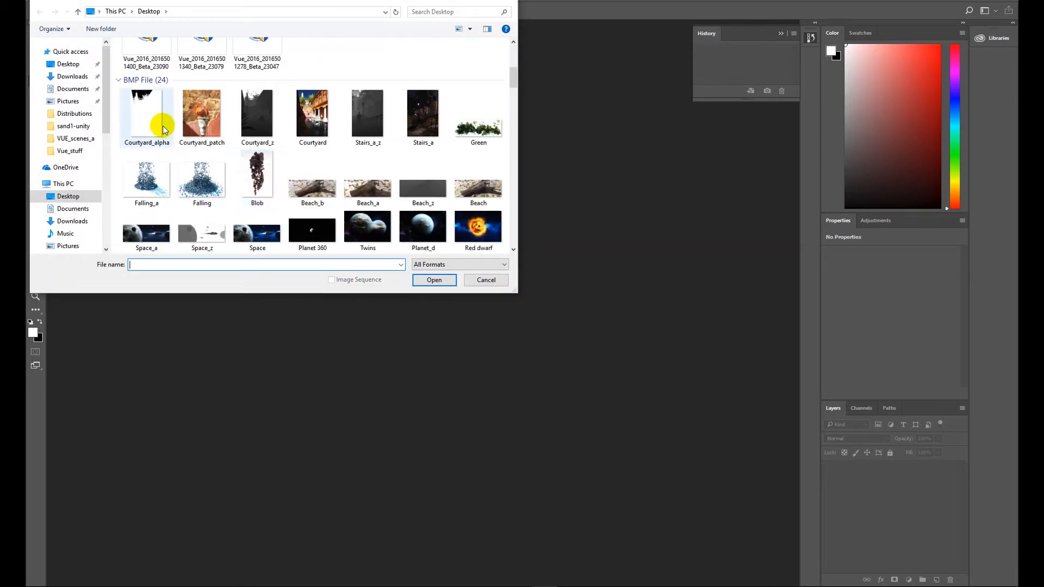
click(257, 113)
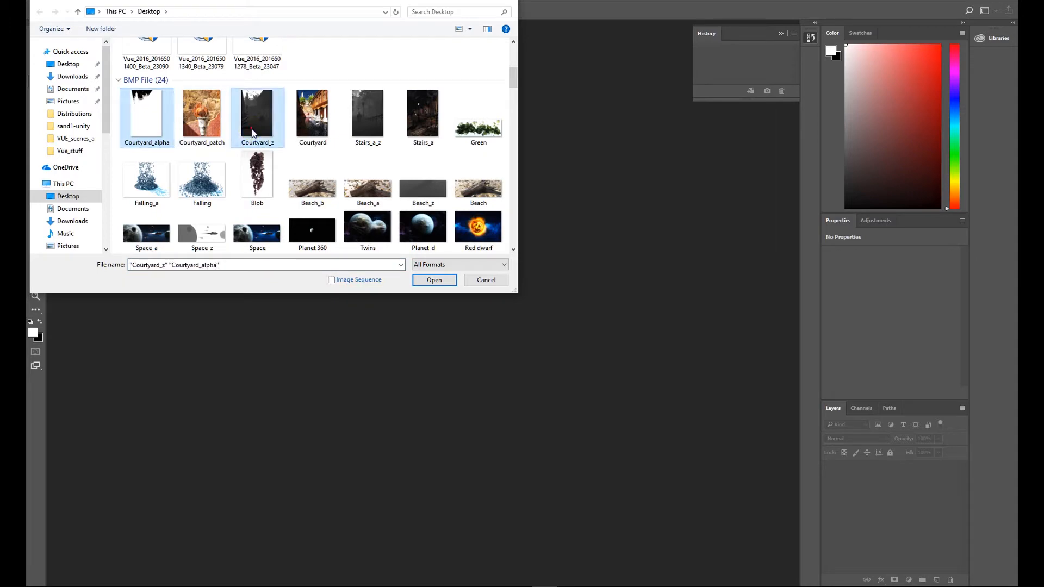
click(433, 279)
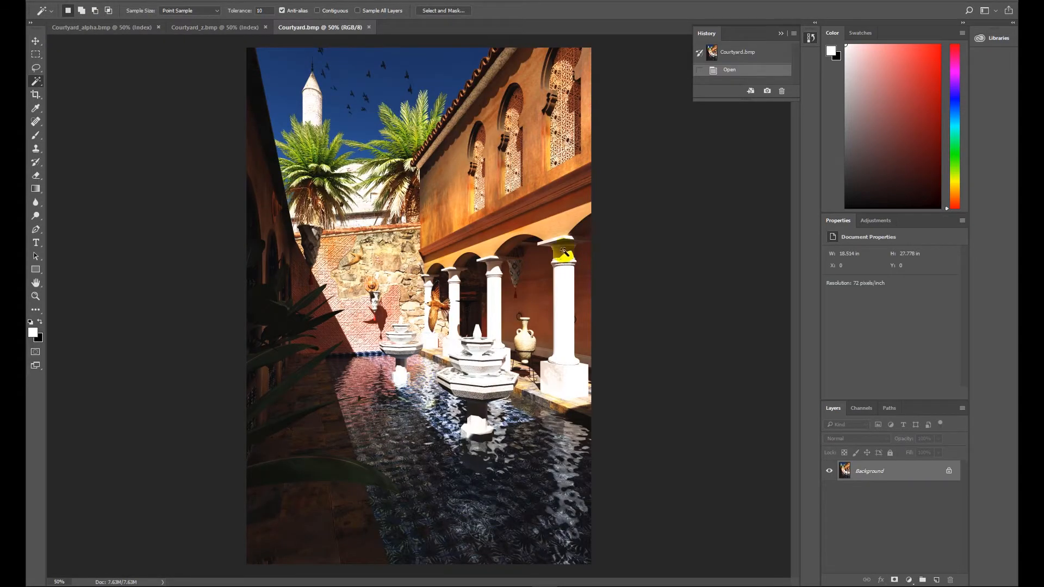
mouse_move(261, 192)
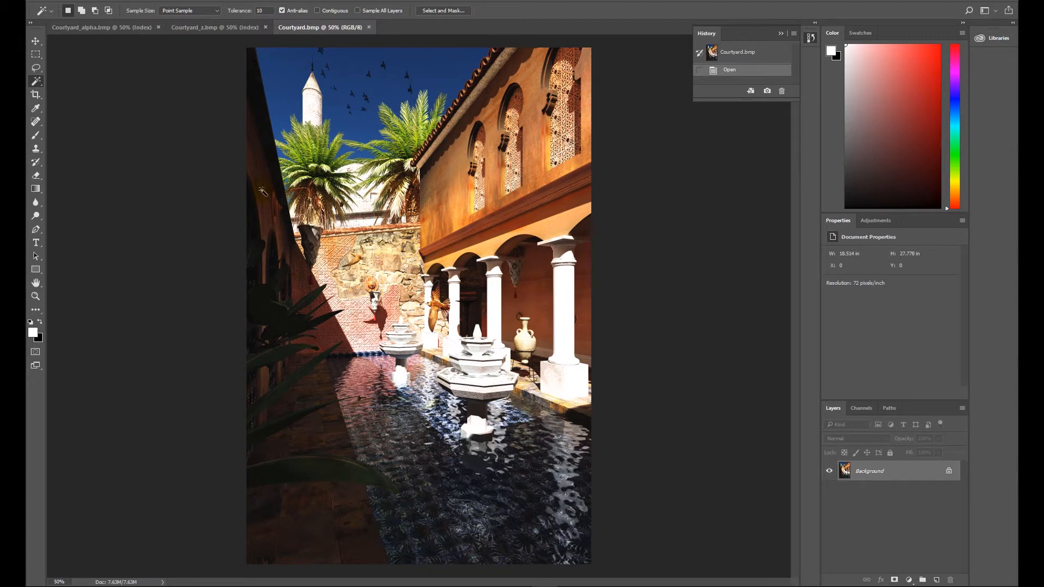
click(214, 27)
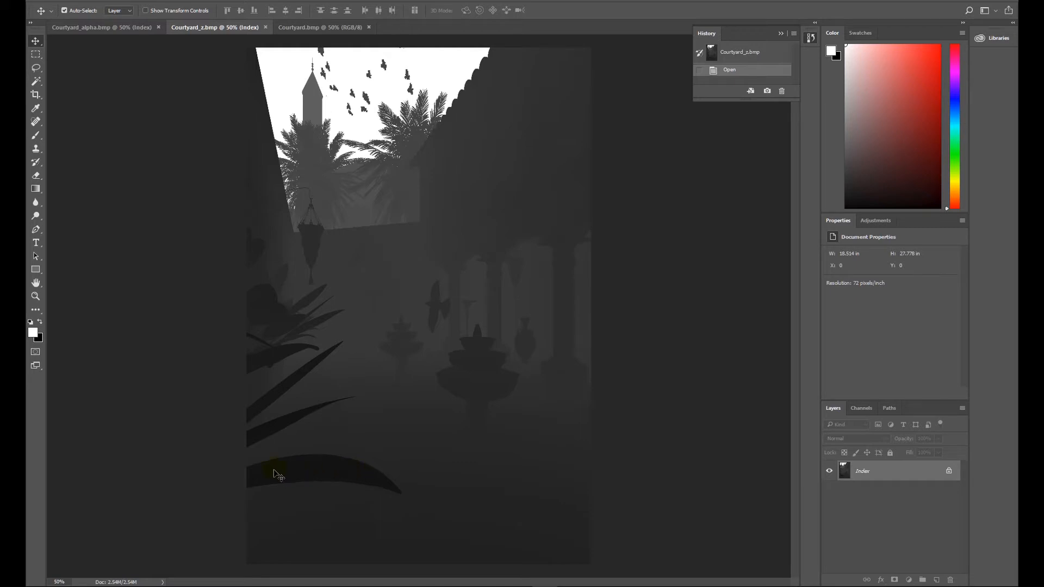
mouse_move(327, 473)
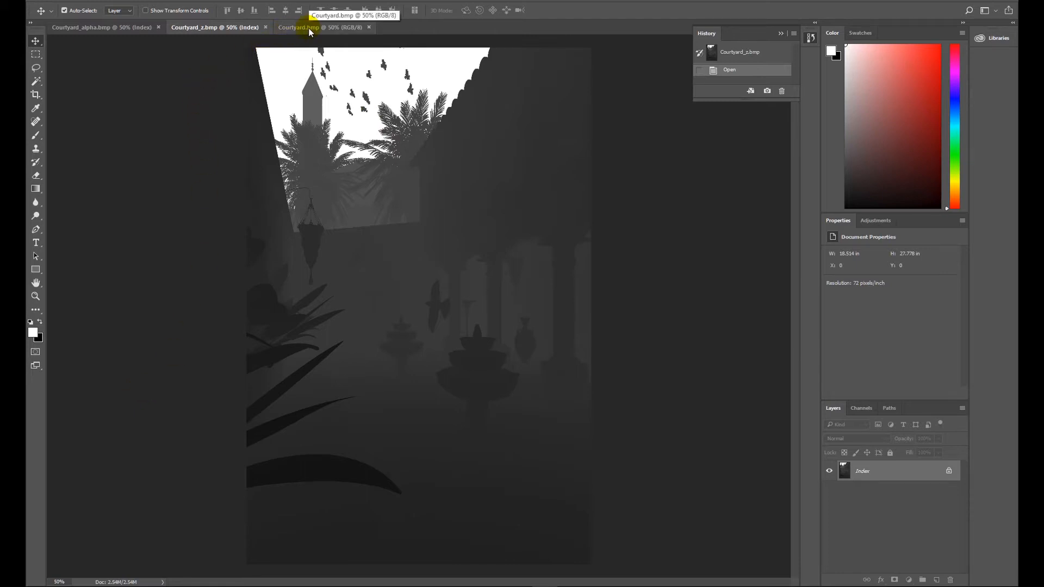
click(322, 27)
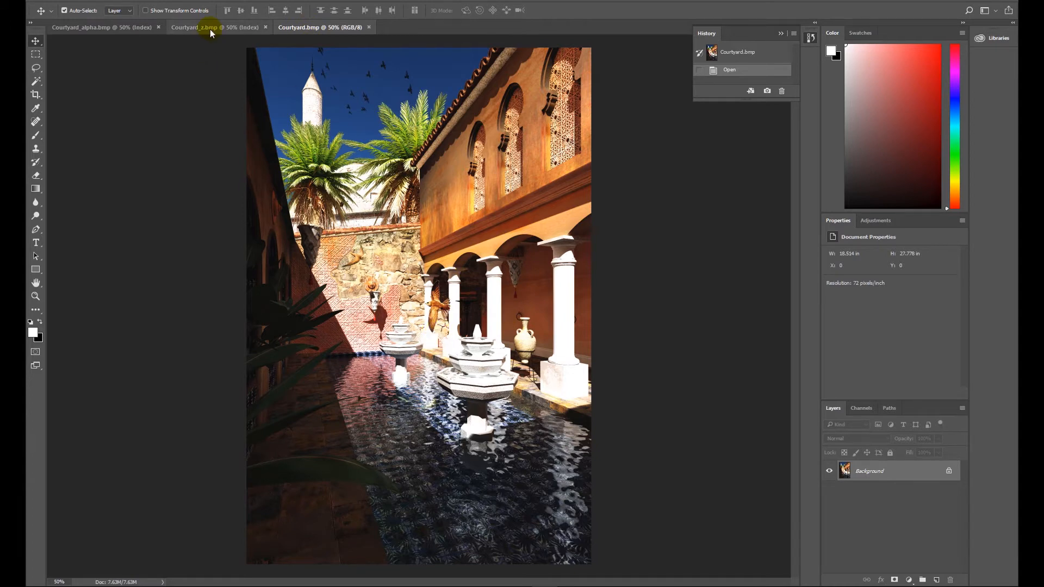
click(193, 26)
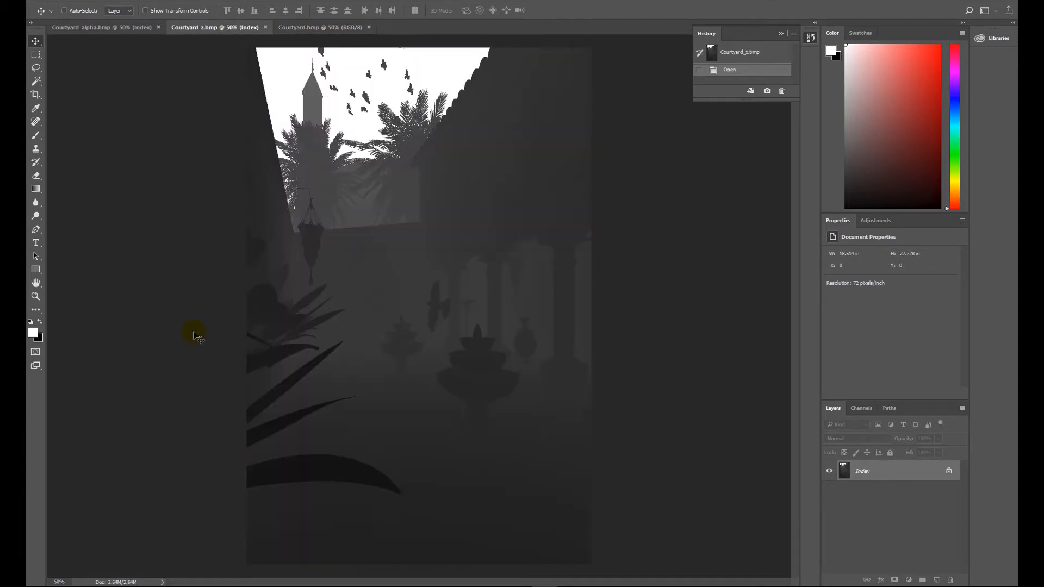
Step: Paste the Z-depth image into a new Alpha 1 channel, then show the RGB composite
key(ctrl+a)
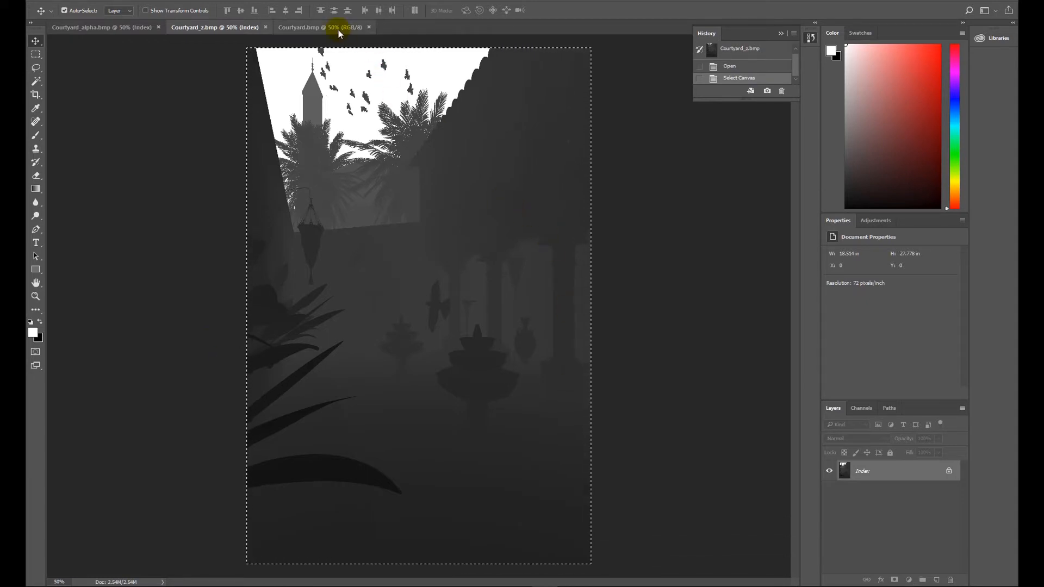
click(321, 27)
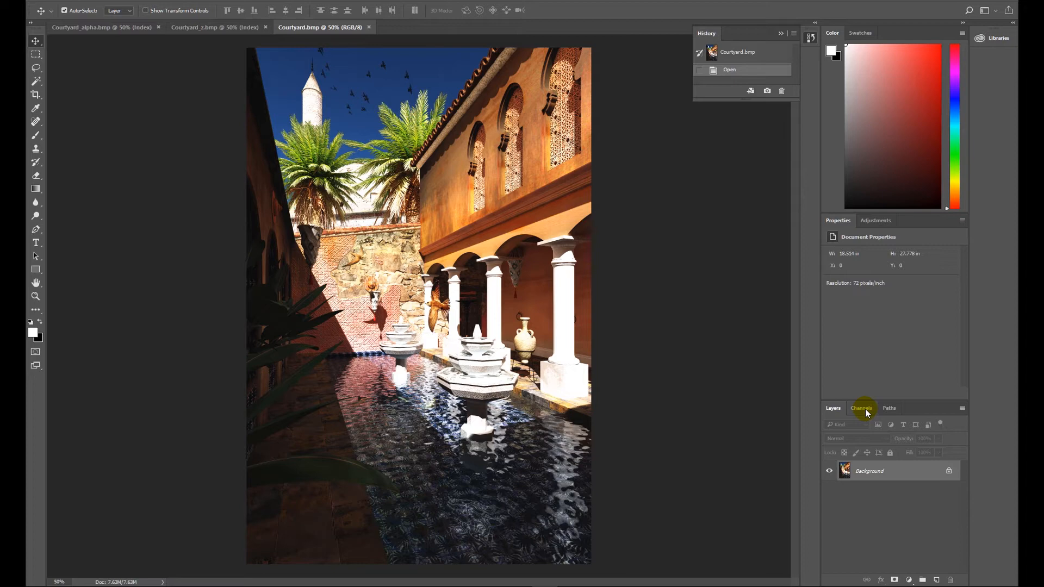
click(861, 409)
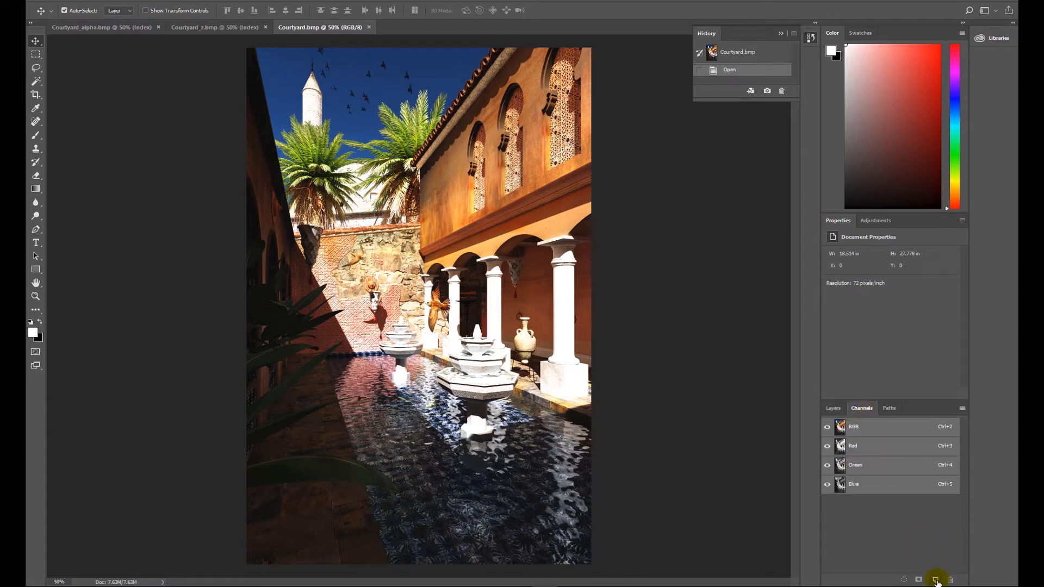
click(936, 579)
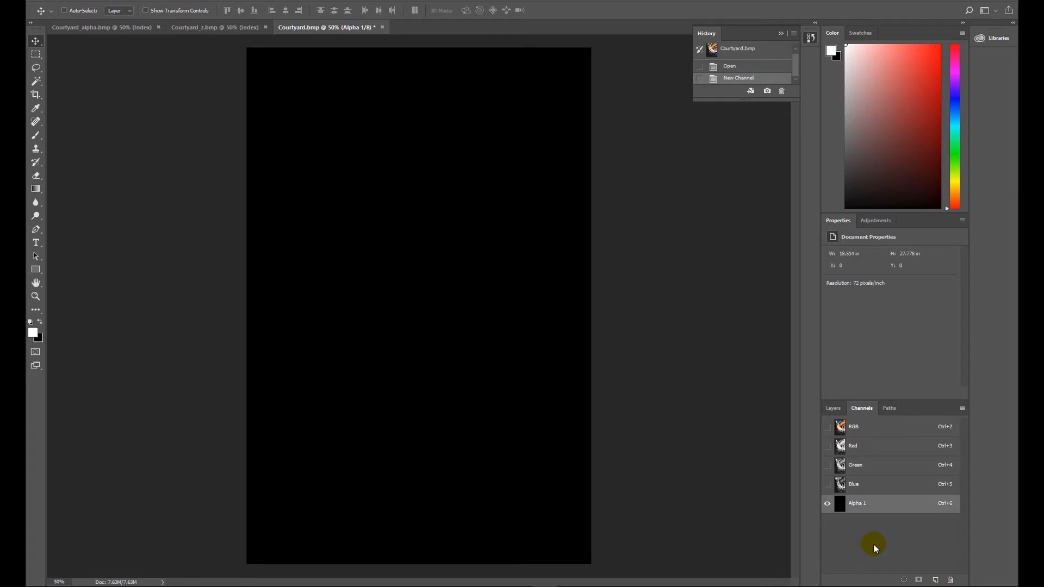
key(ctrl+v)
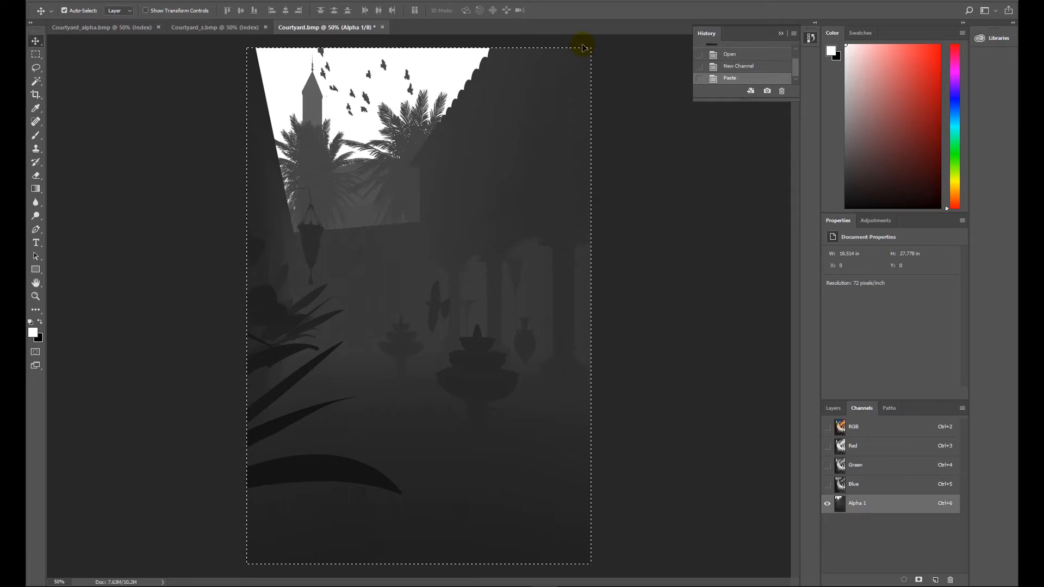
mouse_move(468, 38)
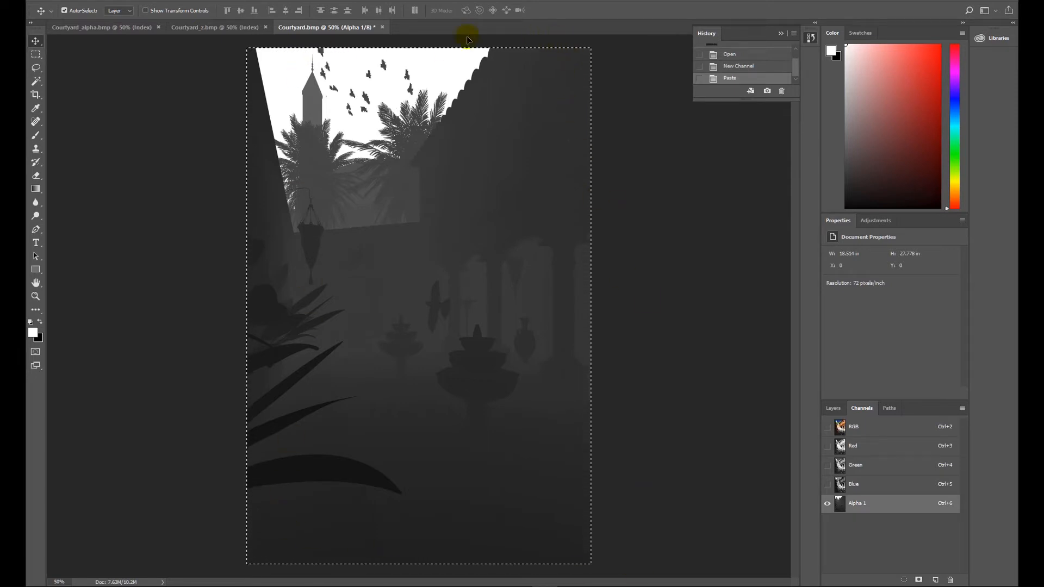
mouse_move(645, 470)
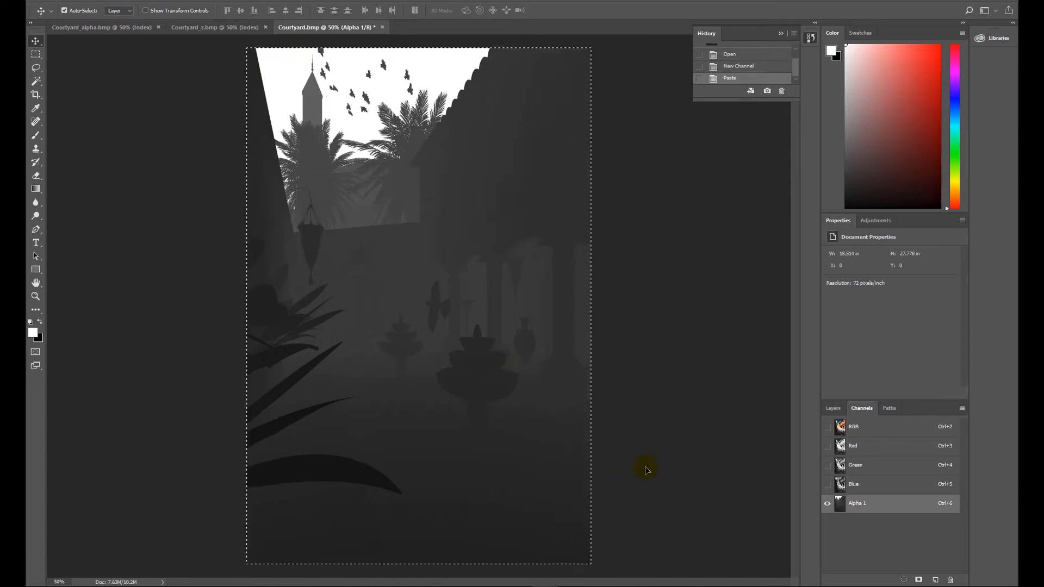
click(854, 427)
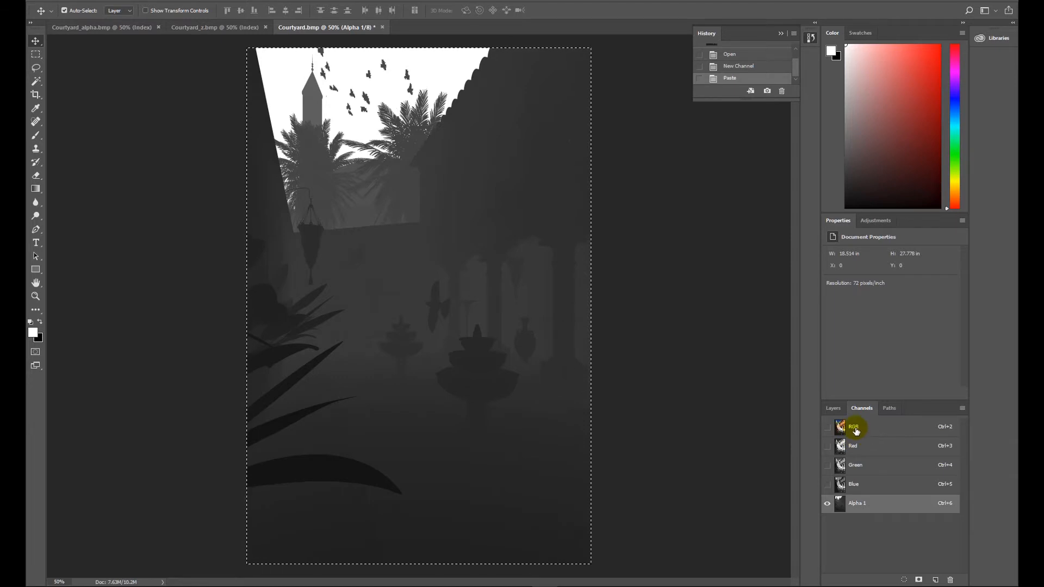
click(855, 427)
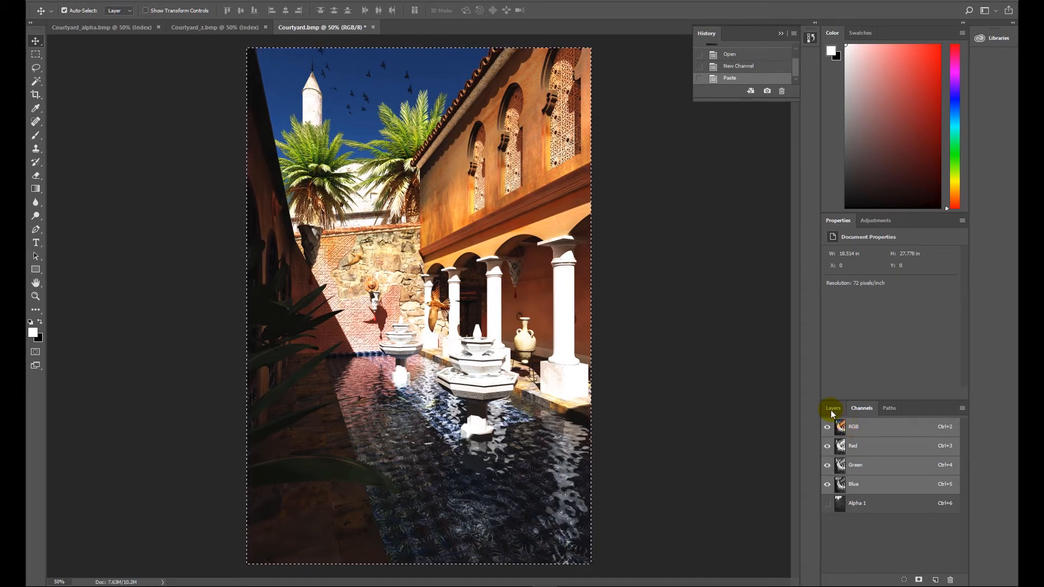
Step: Paste the courtyard render as Layer 1 above the Background
click(832, 409)
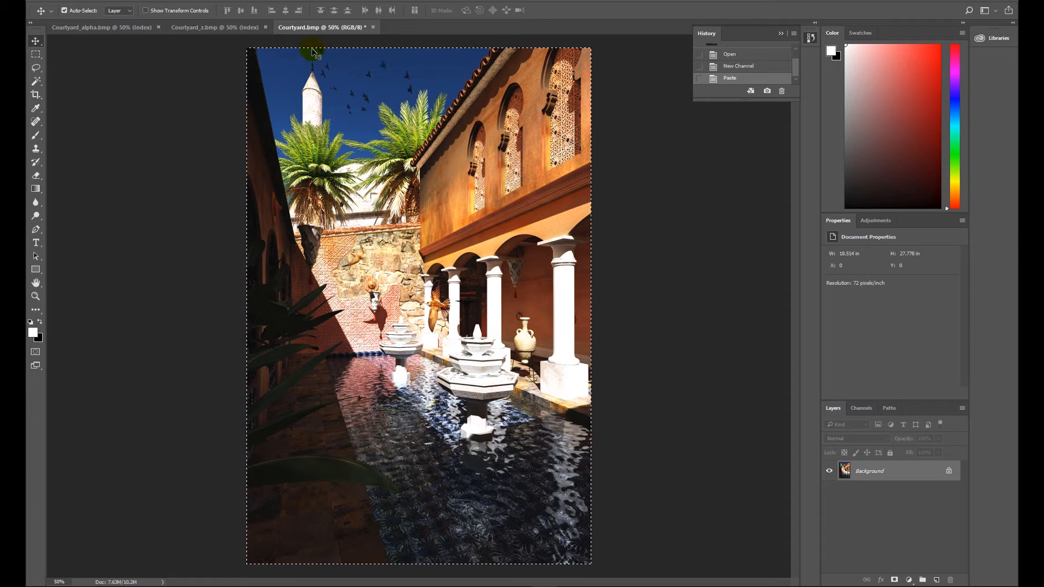
mouse_move(710, 392)
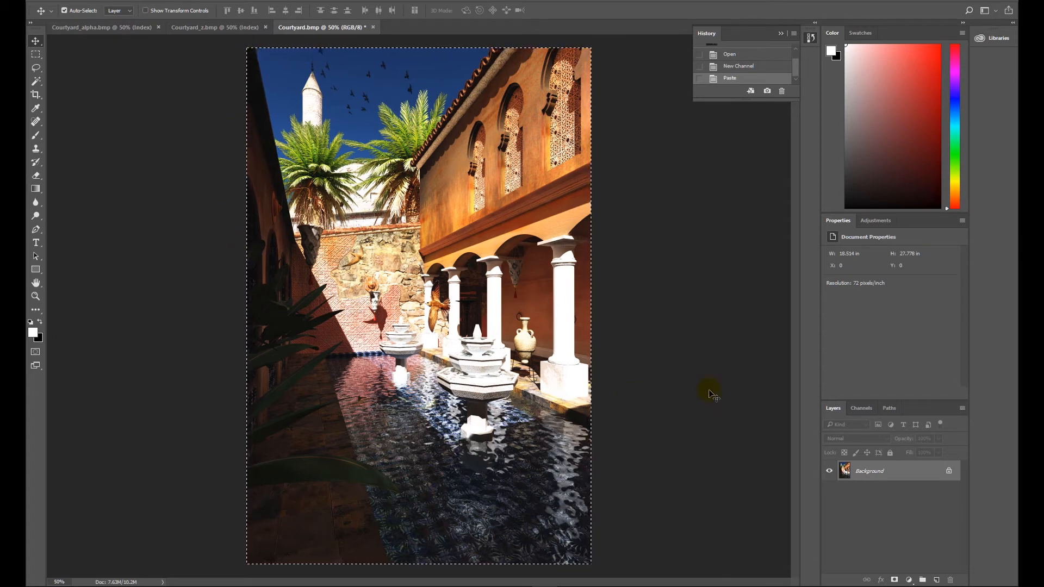
mouse_move(731, 338)
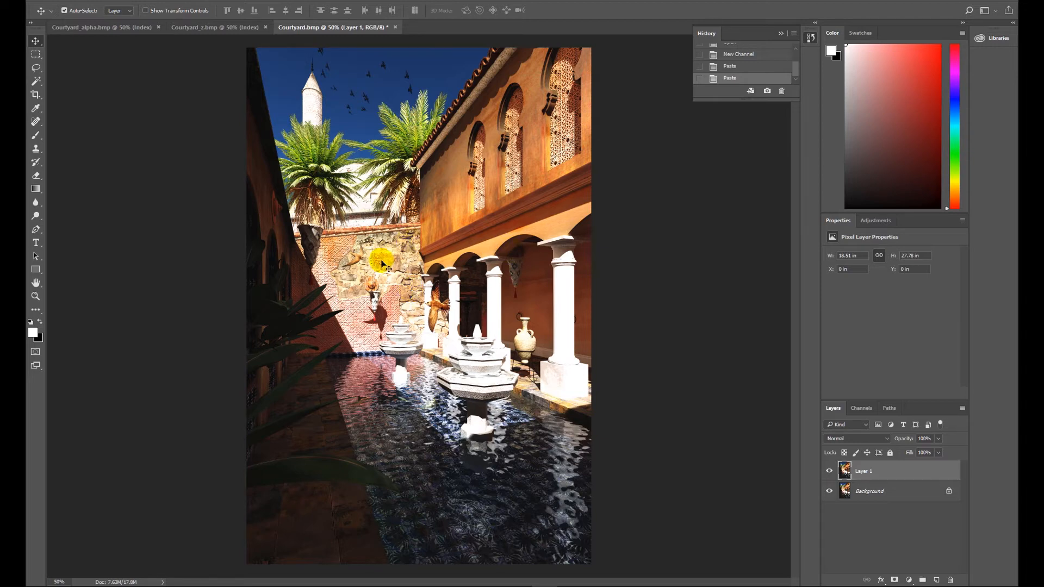
drag(383, 260, 410, 346)
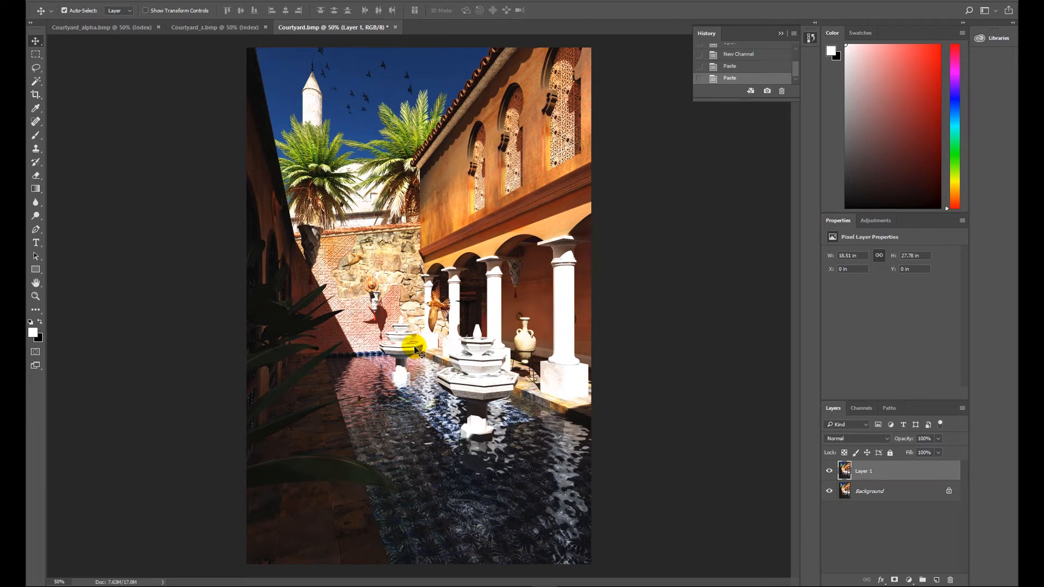
mouse_move(171, 19)
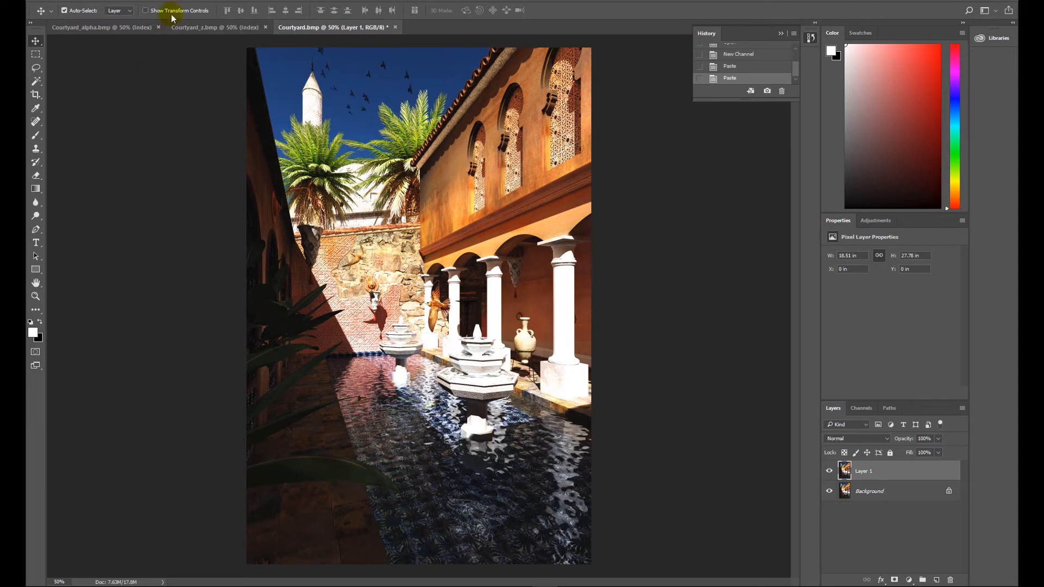
Step: Preview Lens Blur using the Alpha 1 depth source, trying focal distances near 23
click(203, 6)
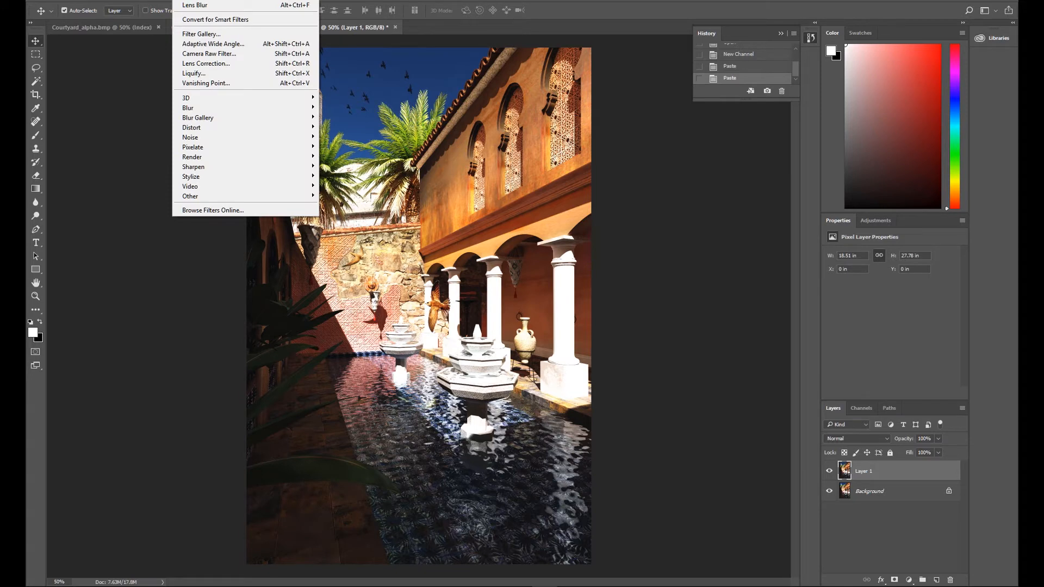
mouse_move(198, 107)
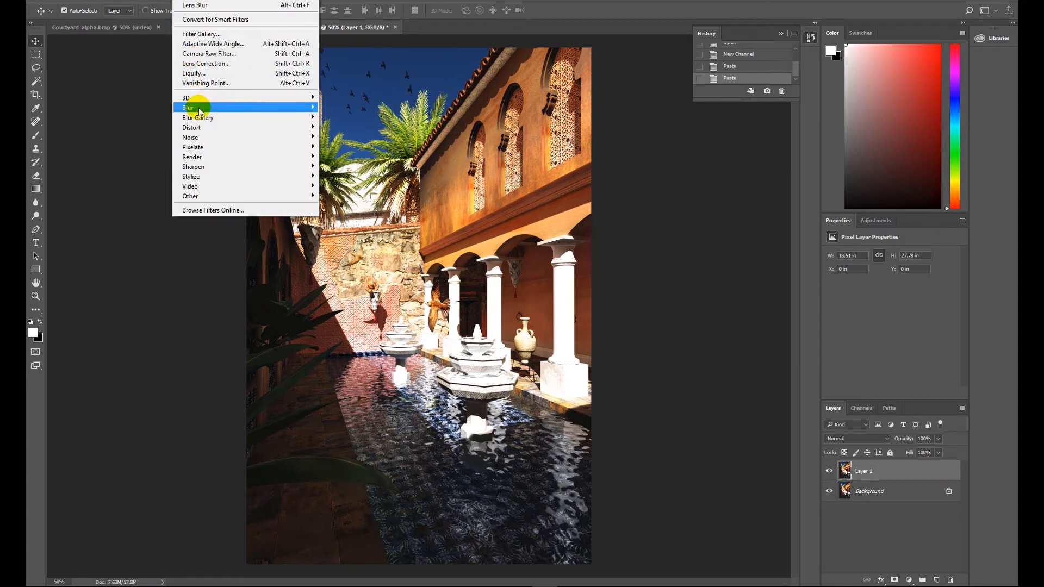
mouse_move(188, 107)
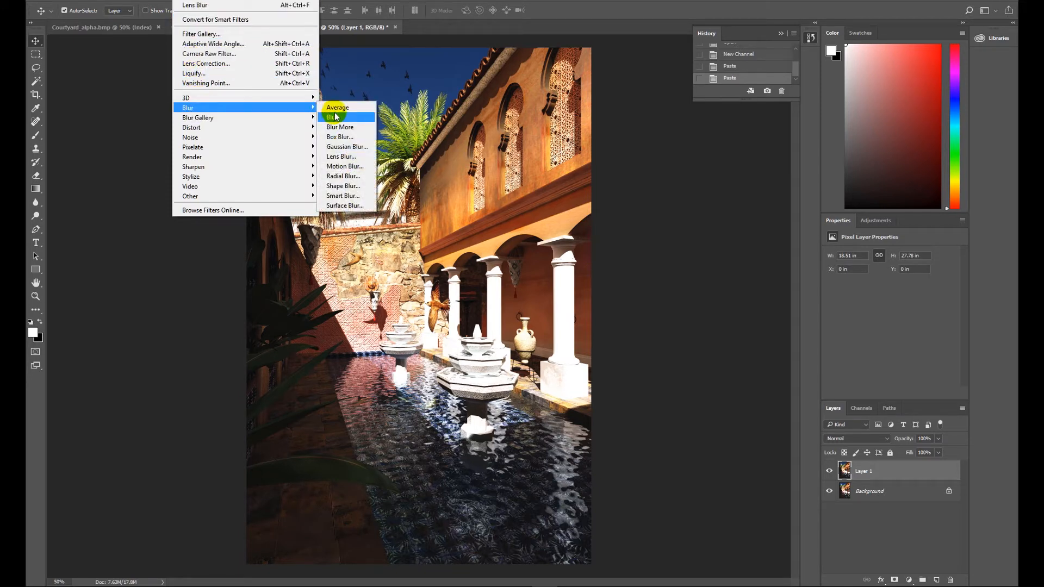
mouse_move(345, 159)
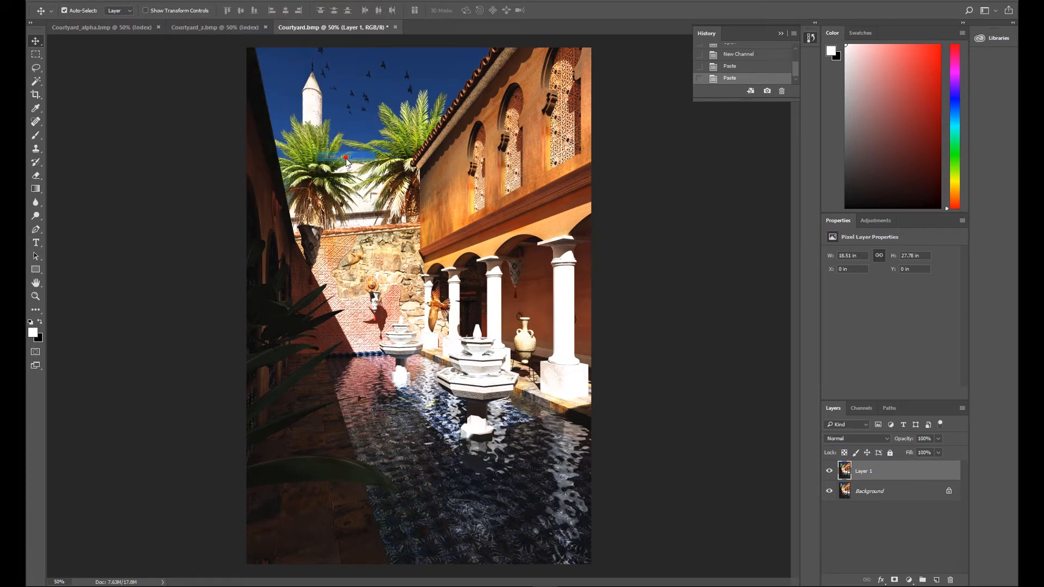
mouse_move(97, 82)
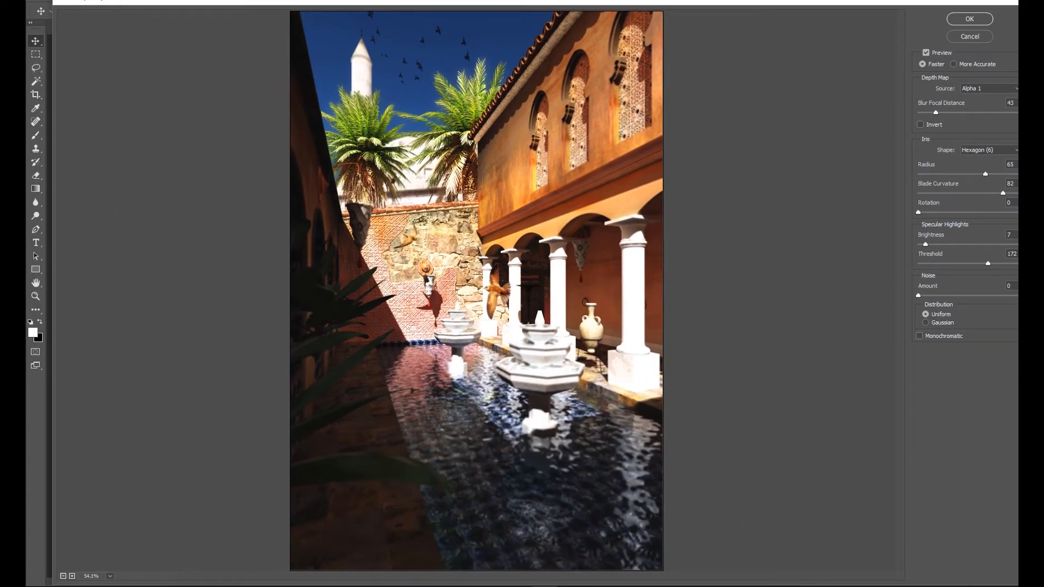
mouse_move(780, 266)
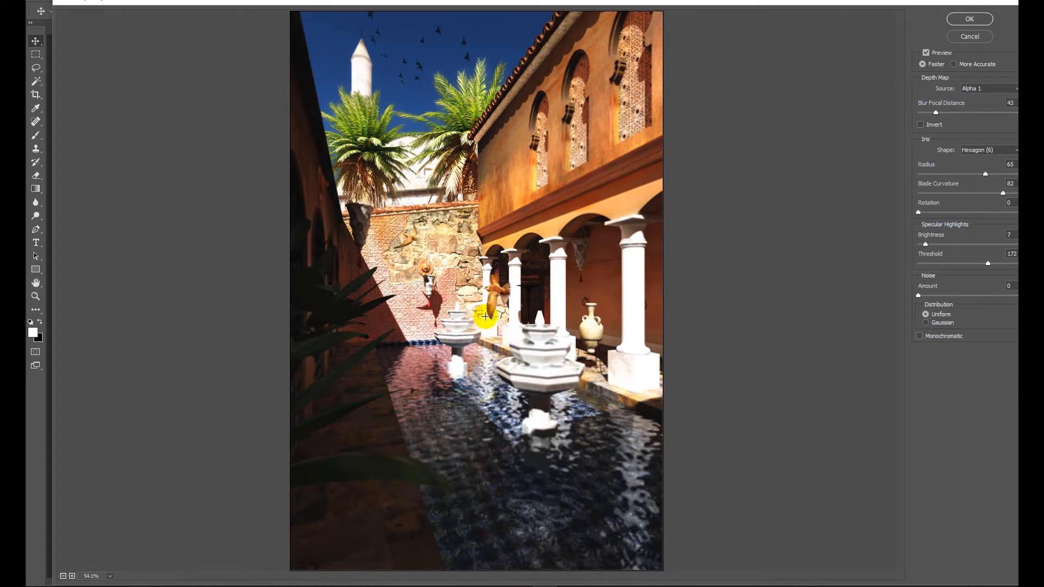
mouse_move(386, 232)
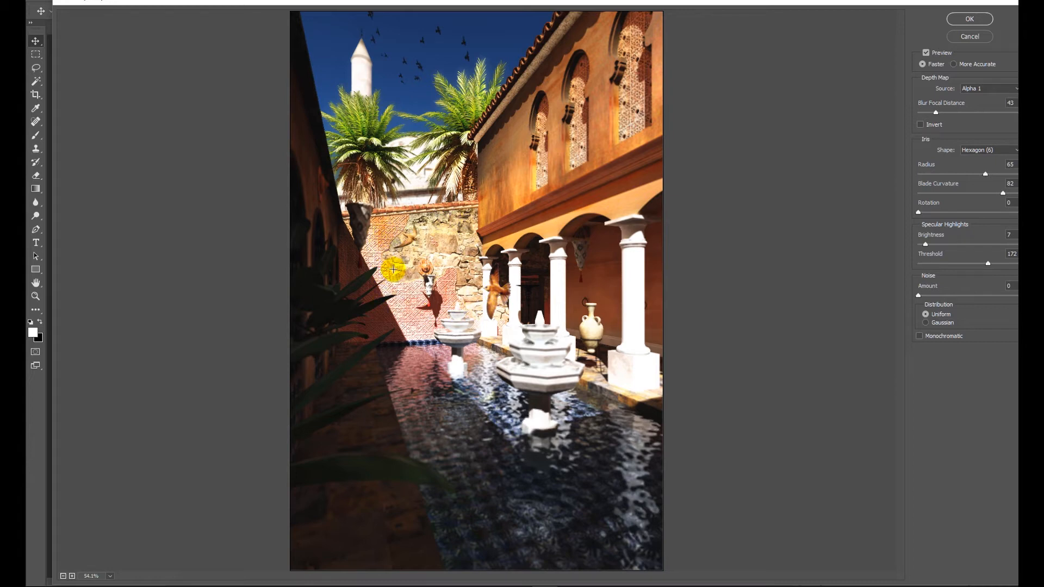
mouse_move(829, 8)
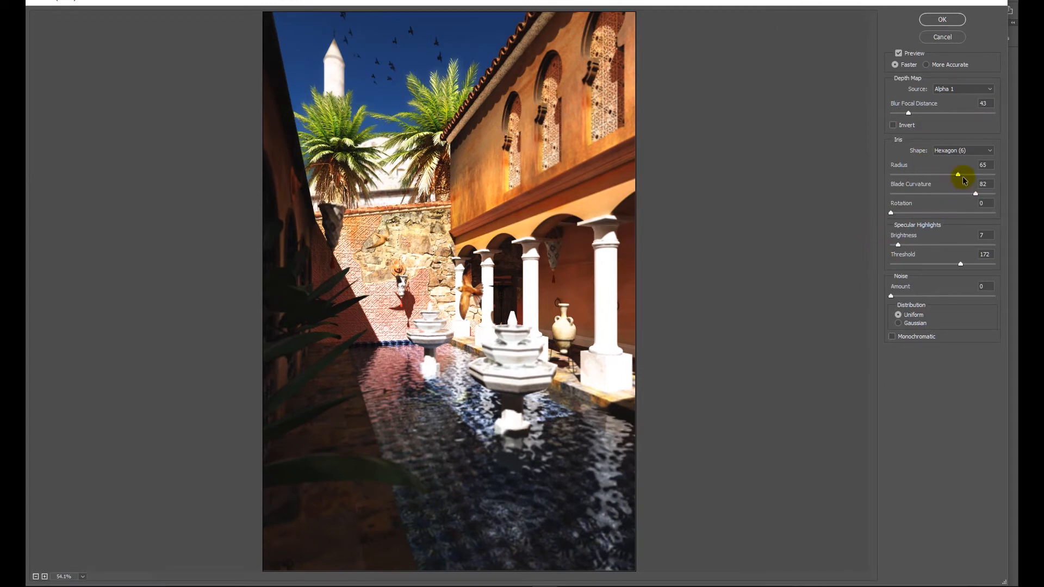
mouse_move(904, 174)
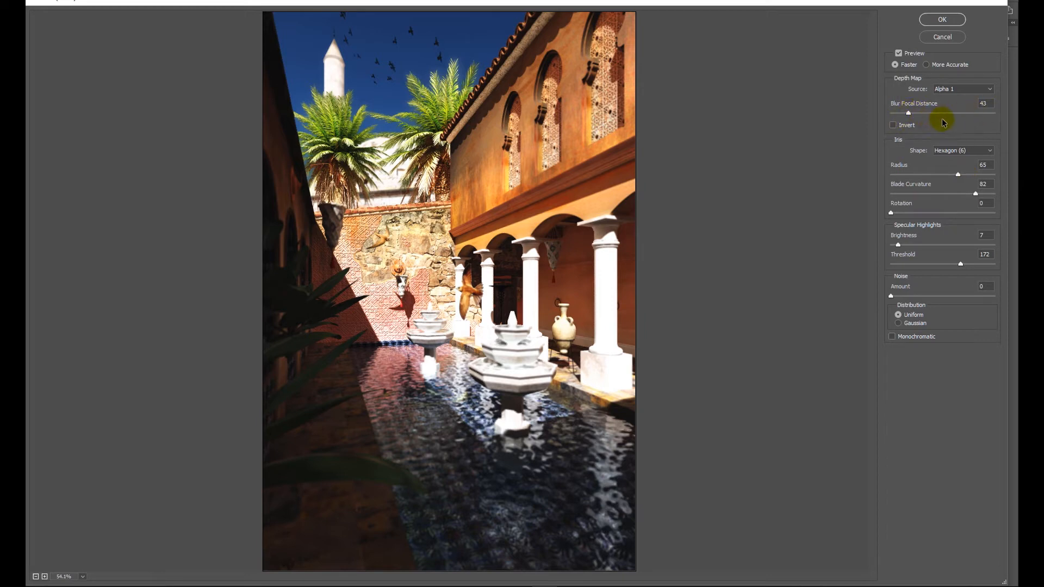
mouse_move(474, 434)
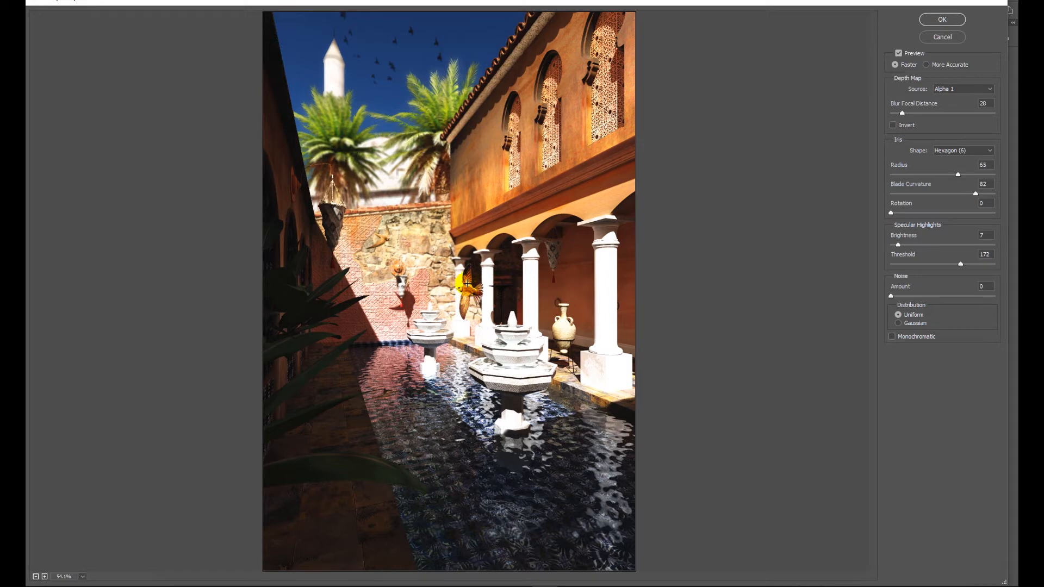
mouse_move(336, 246)
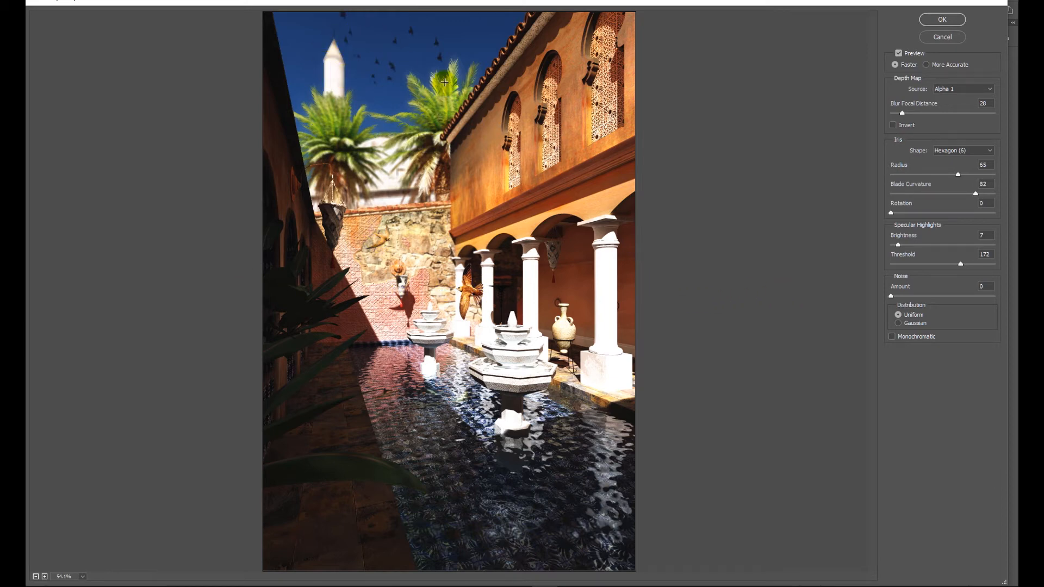
mouse_move(440, 128)
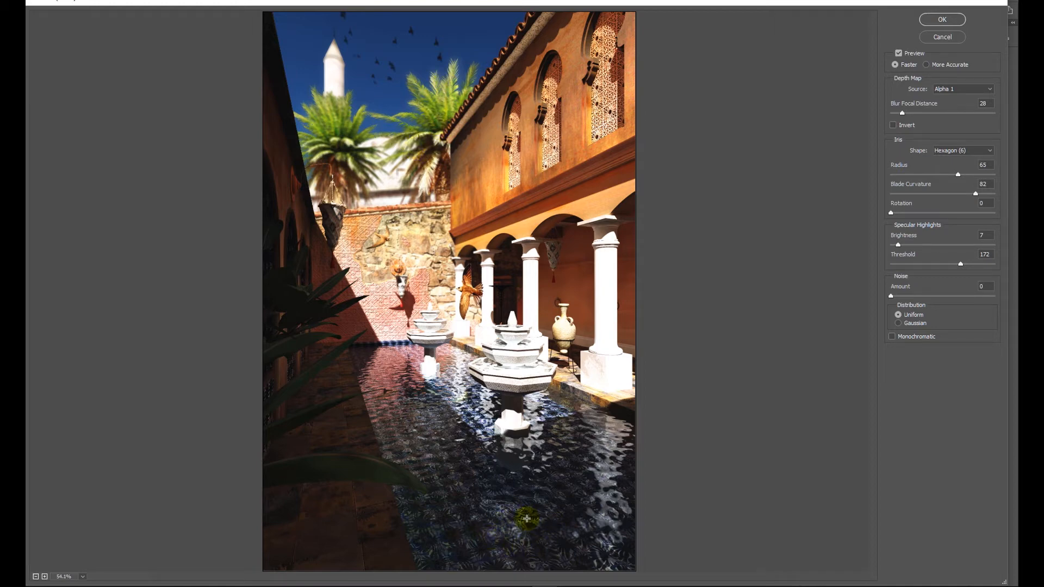
mouse_move(427, 493)
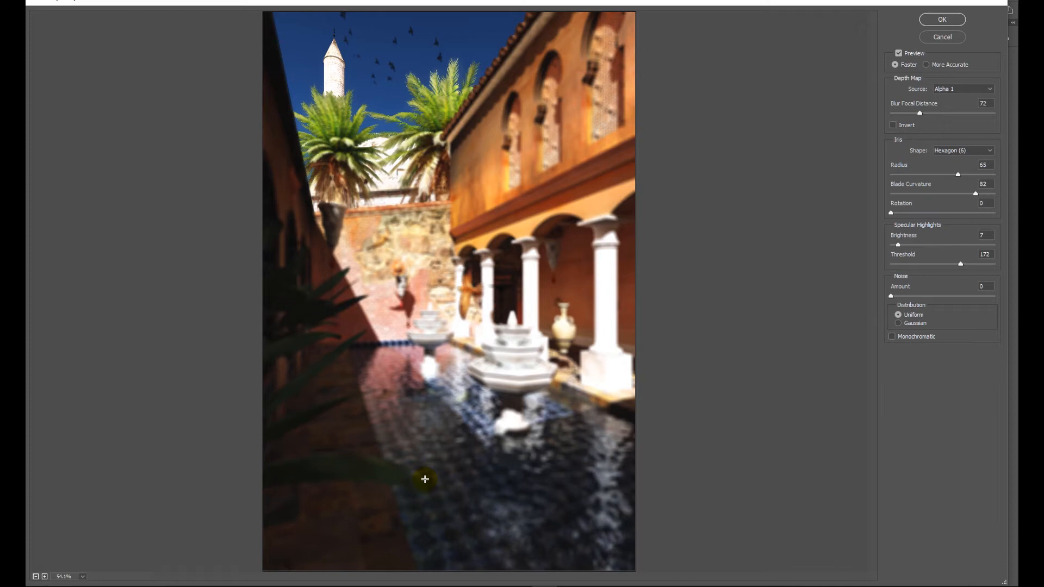
mouse_move(474, 422)
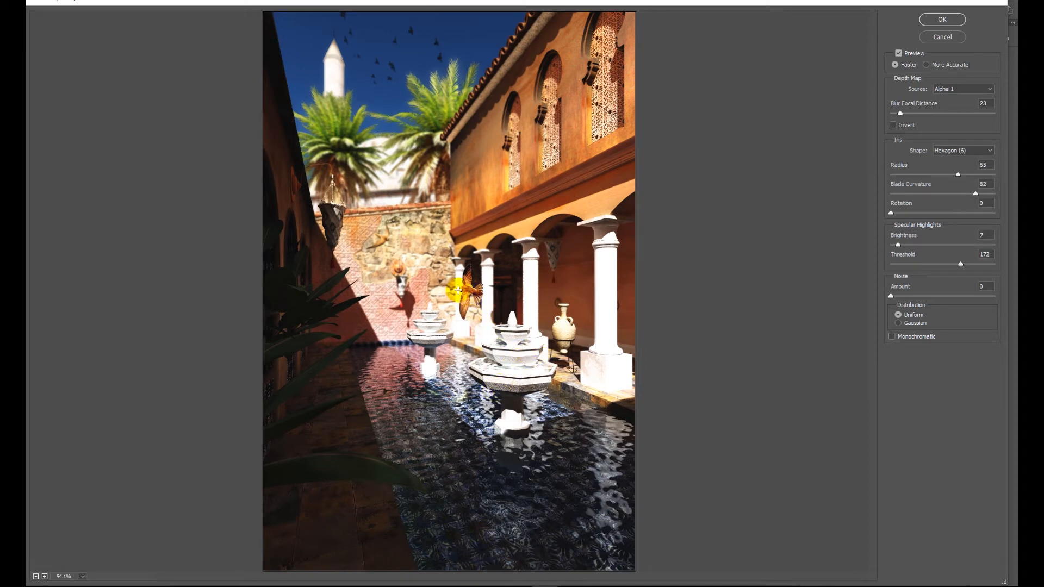
drag(456, 290, 522, 345)
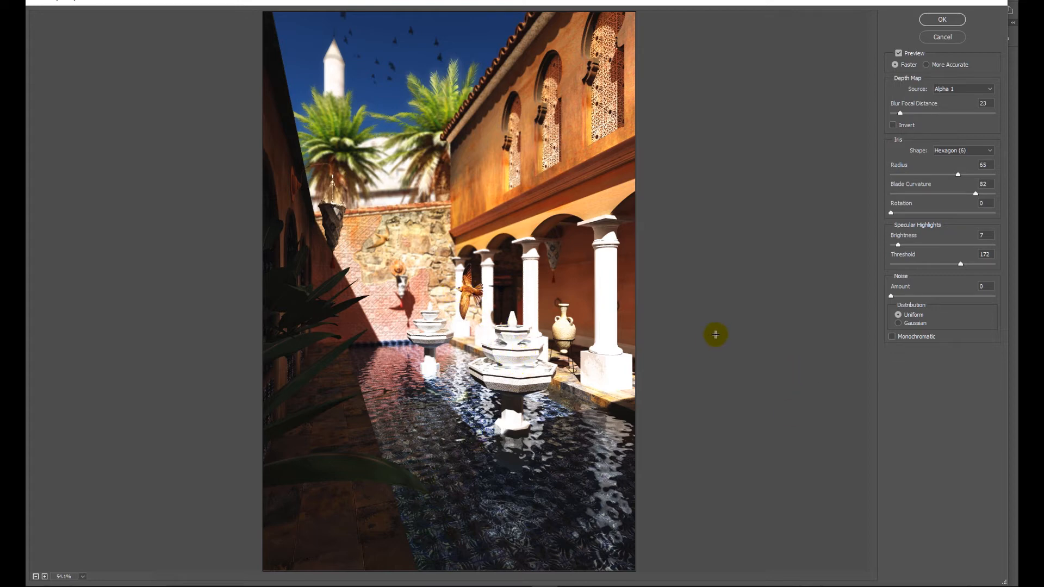
mouse_move(964, 192)
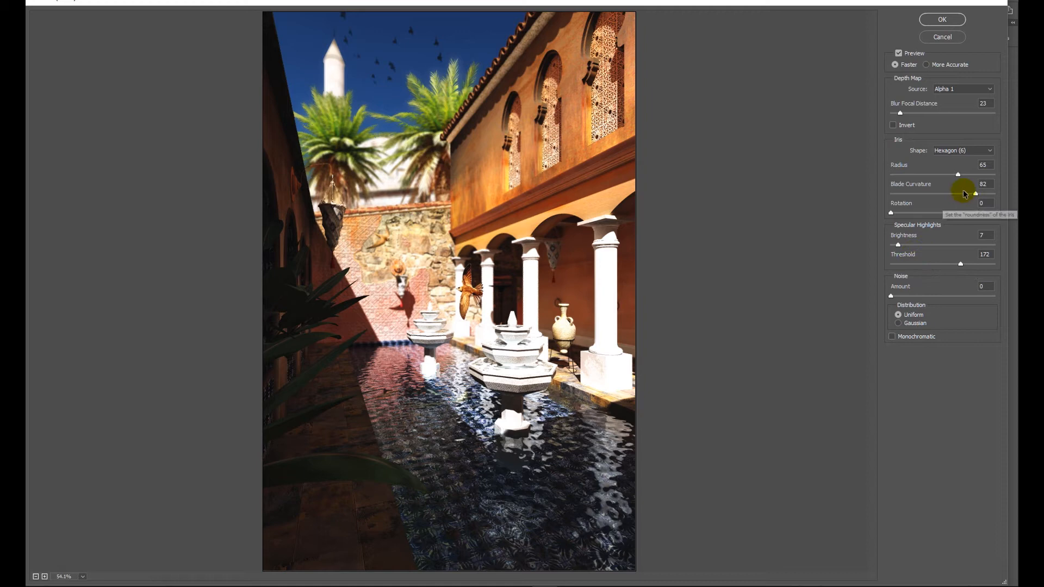
Step: Apply Lens Blur with iris radius 50 and focal distance 28
drag(959, 174, 990, 174)
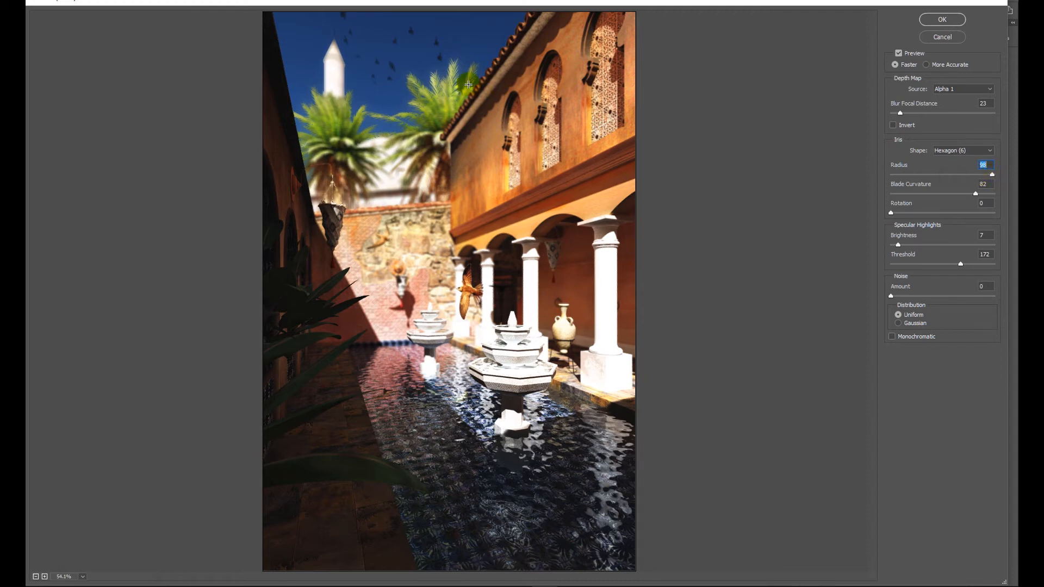
mouse_move(424, 99)
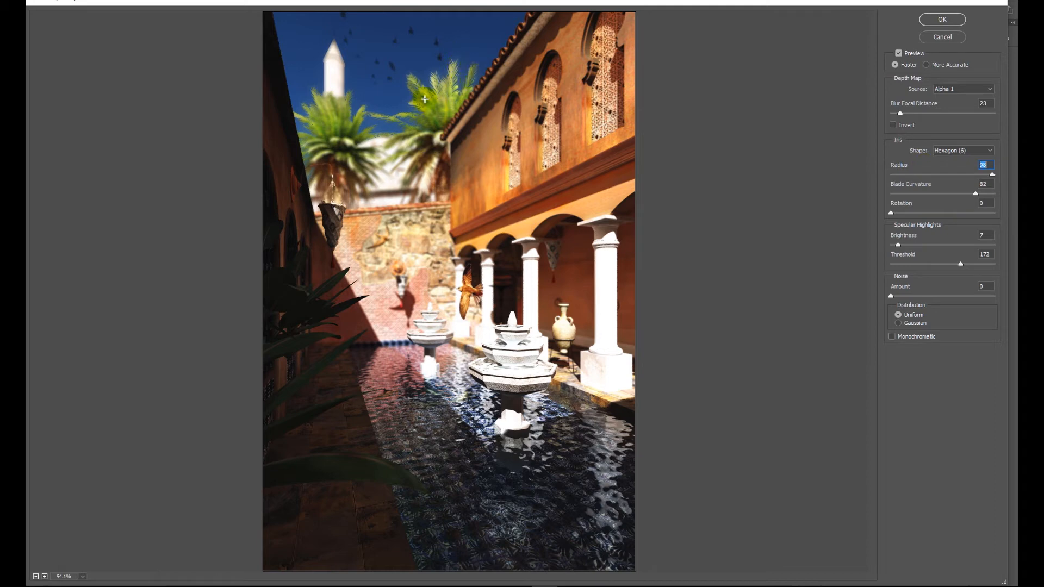
mouse_move(442, 124)
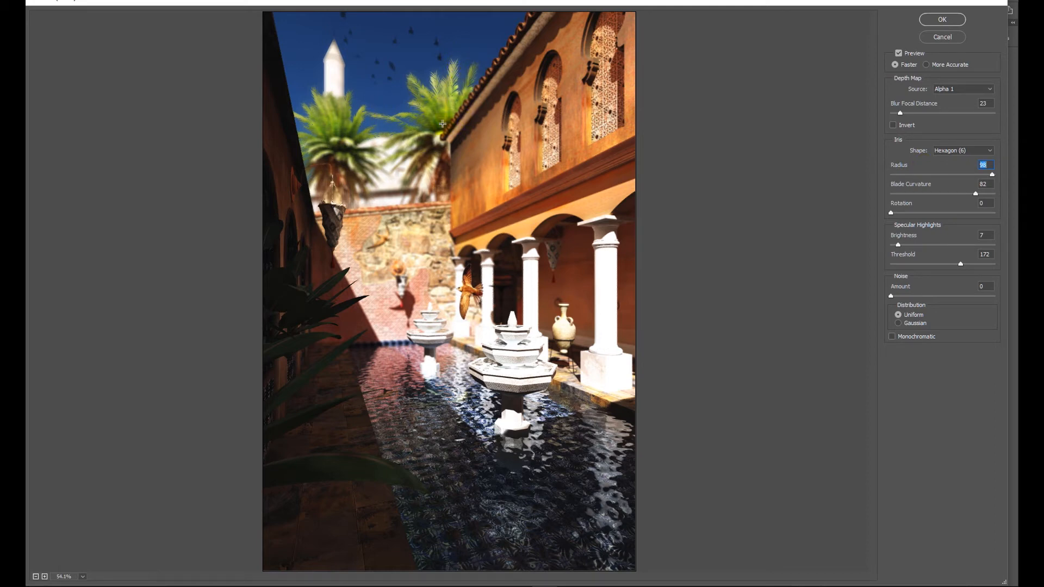
mouse_move(938, 184)
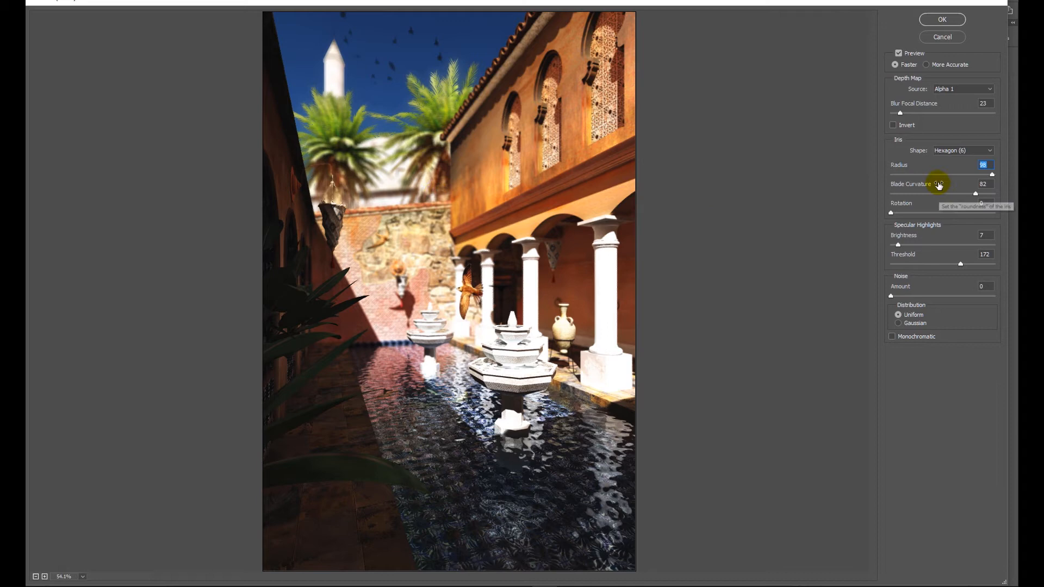
drag(992, 174, 943, 175)
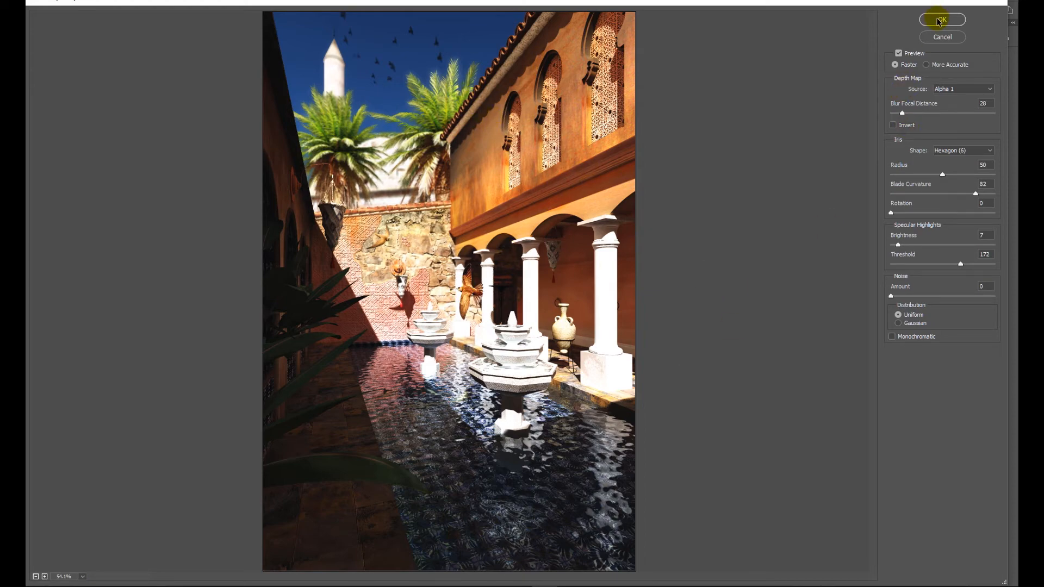
click(942, 20)
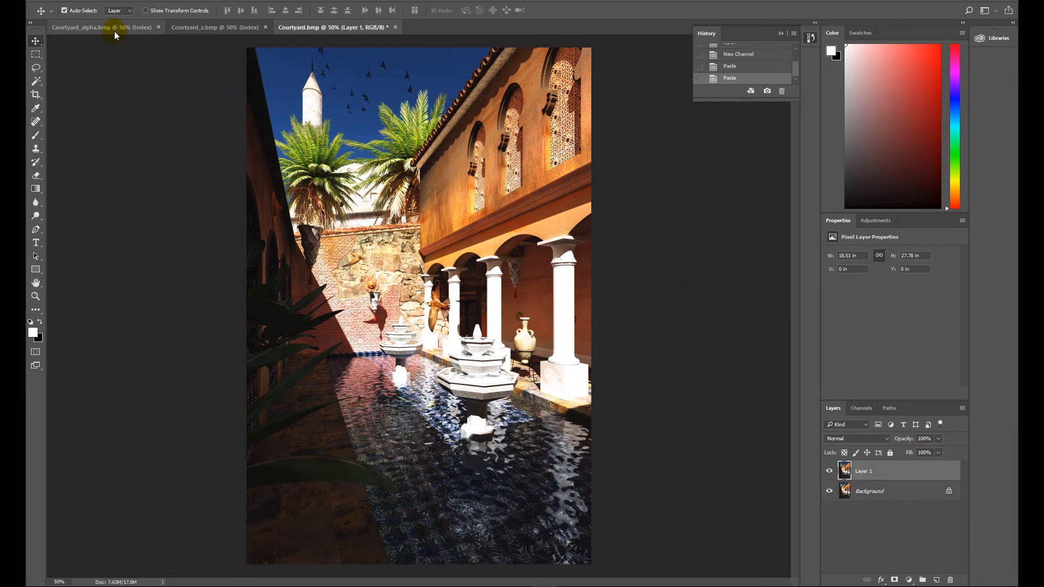
Step: Magic Wand the black sky in Courtyard_alpha (contiguous) and paste the mask as Layer 2
click(101, 26)
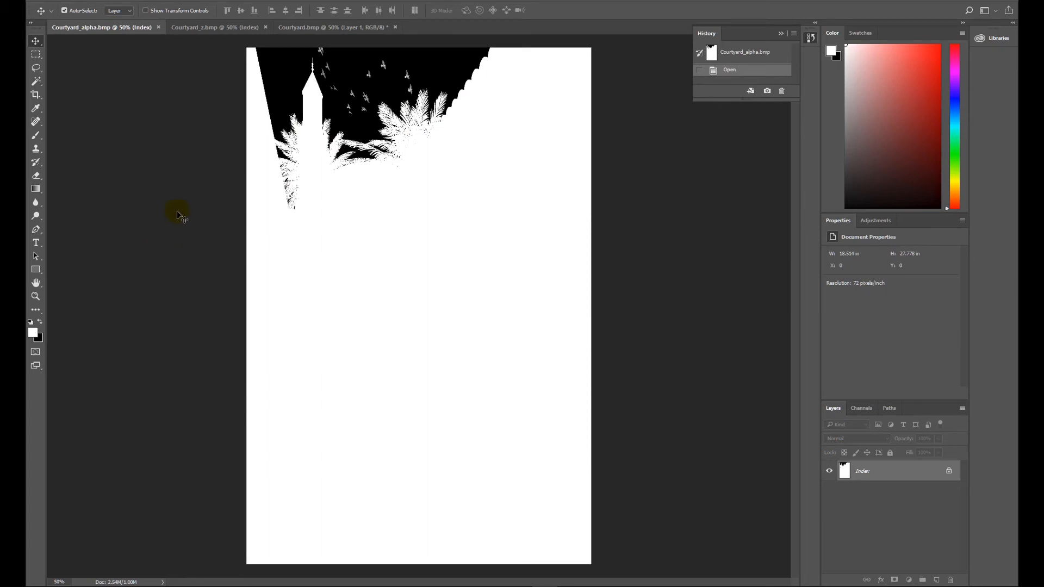
mouse_move(252, 88)
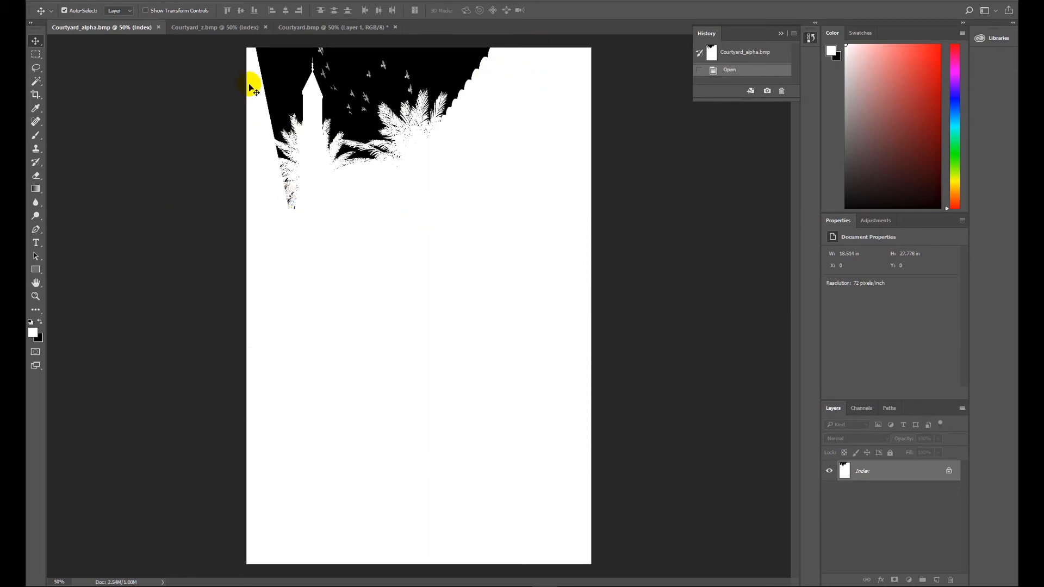
mouse_move(446, 88)
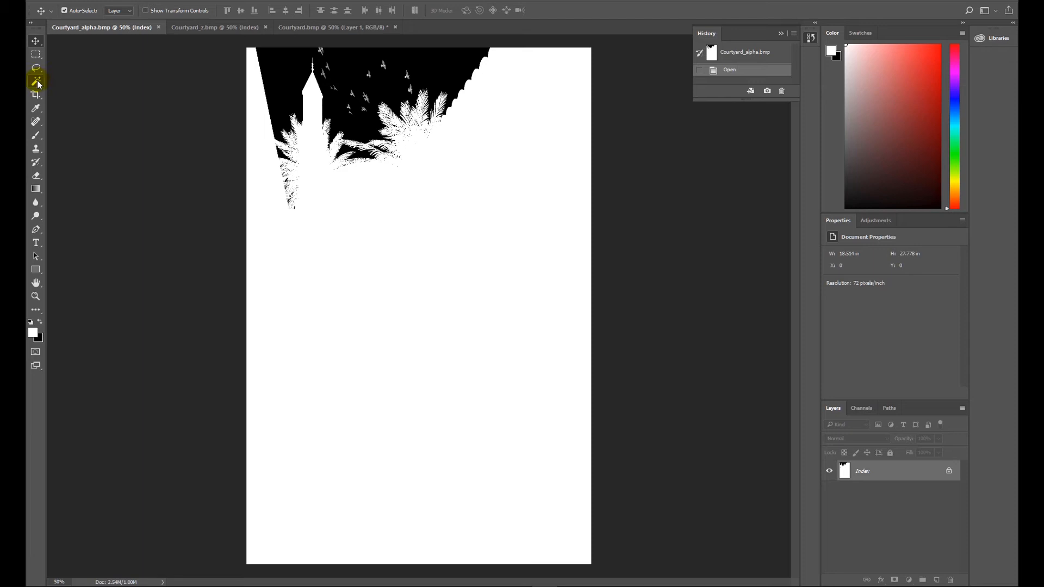
click(36, 82)
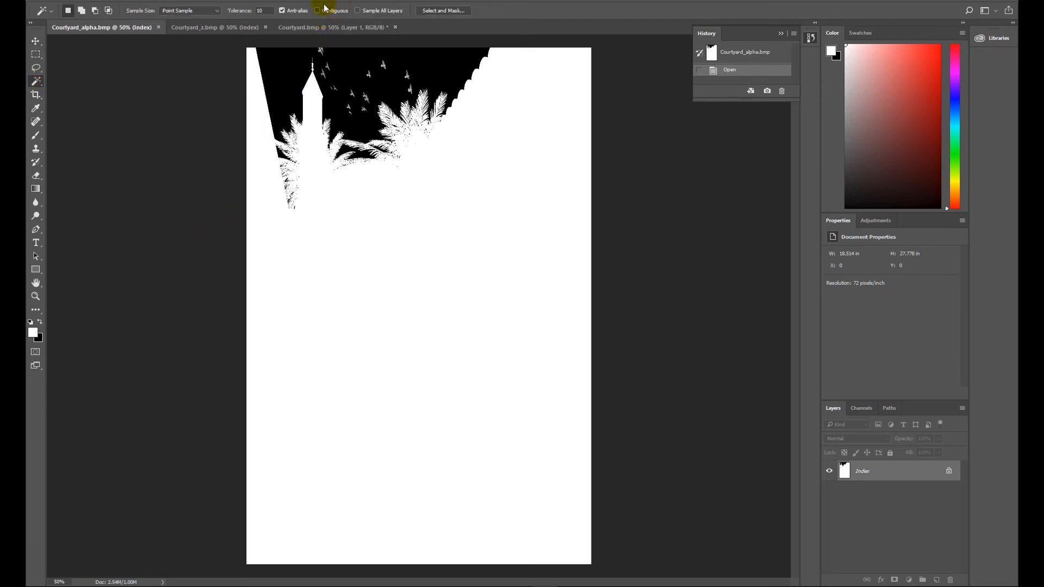
click(318, 10)
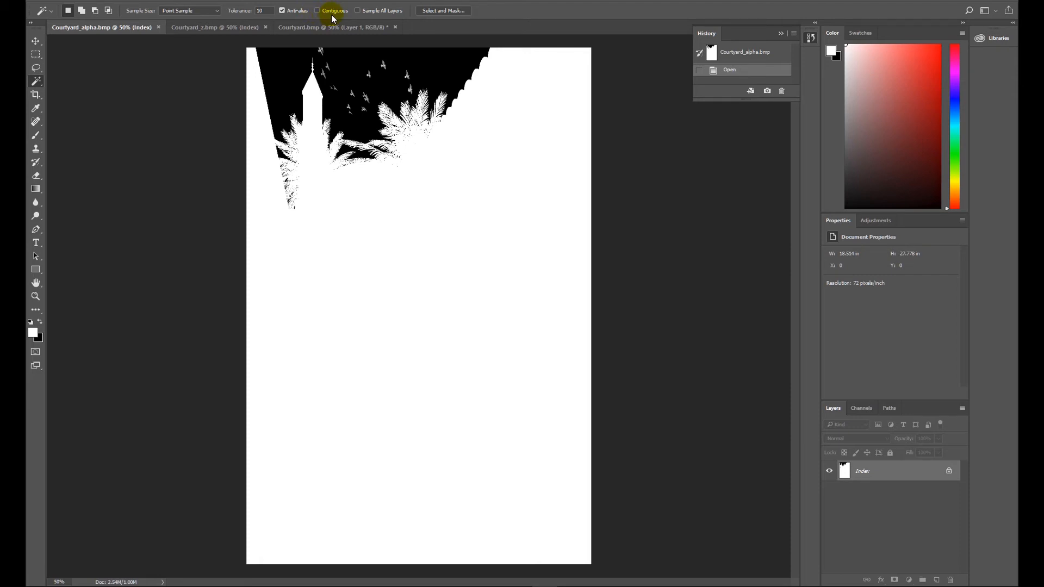
click(318, 10)
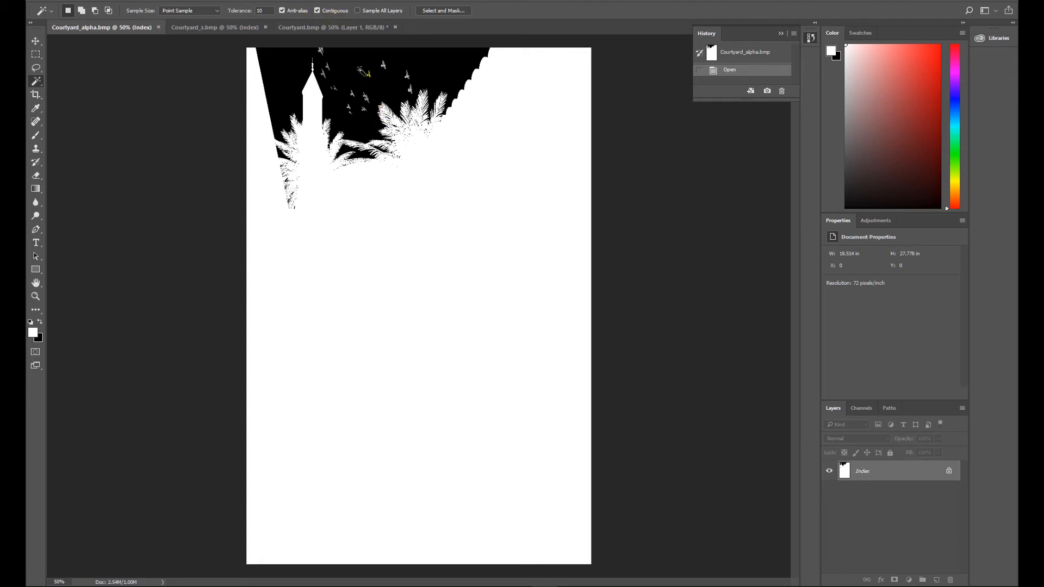
click(385, 261)
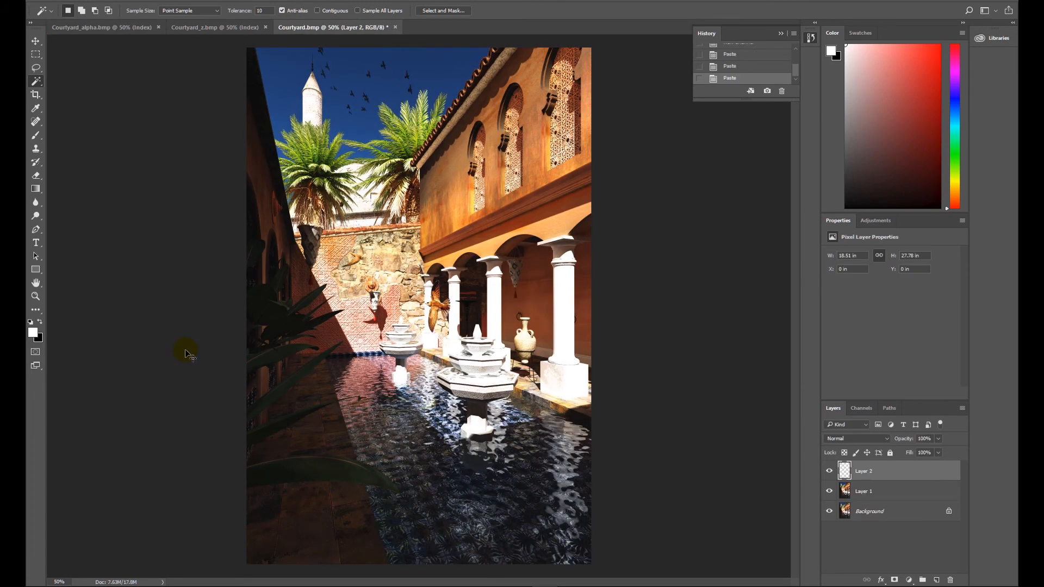
click(348, 136)
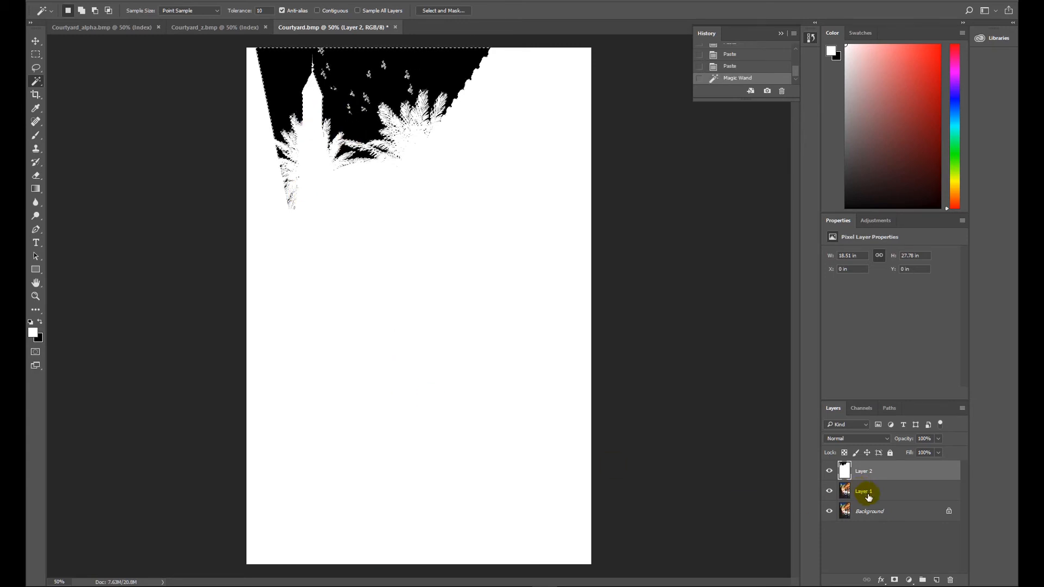
Step: Select Layer 1 and step back in History to the Paste state
click(866, 491)
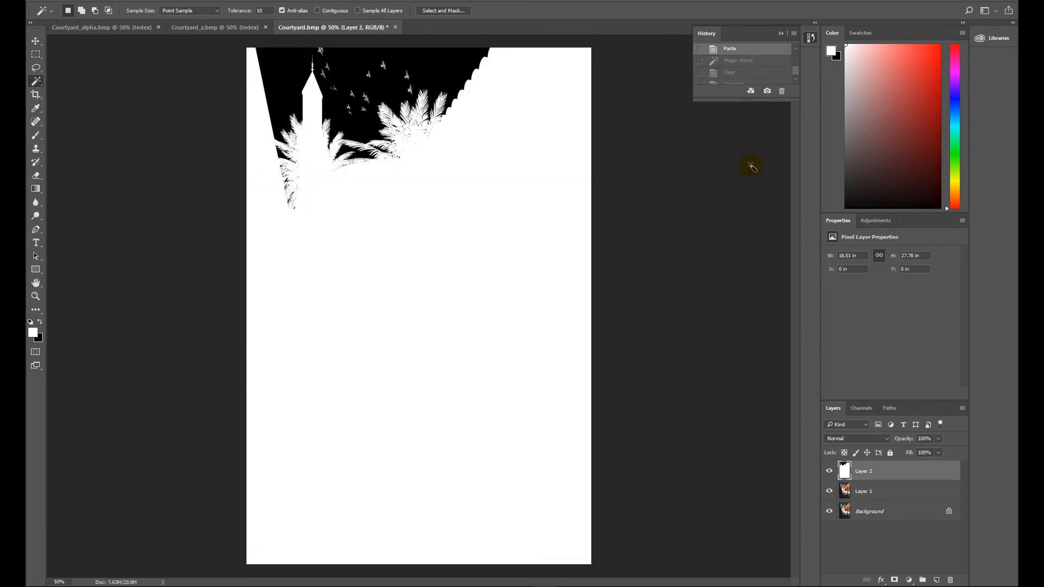
click(730, 55)
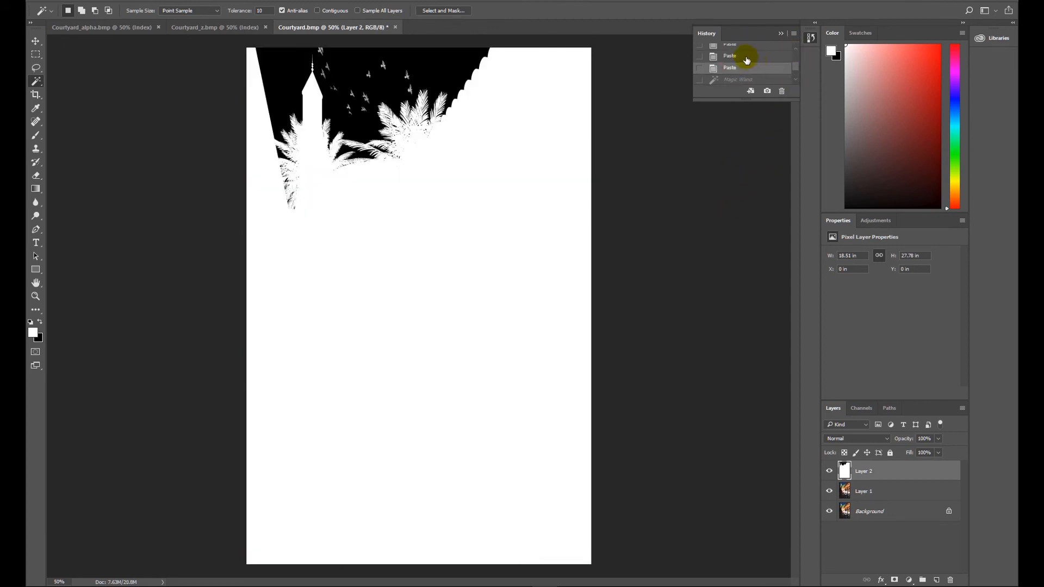
Step: Revert History to before the mask paste and check the Alpha 1 channel
click(746, 55)
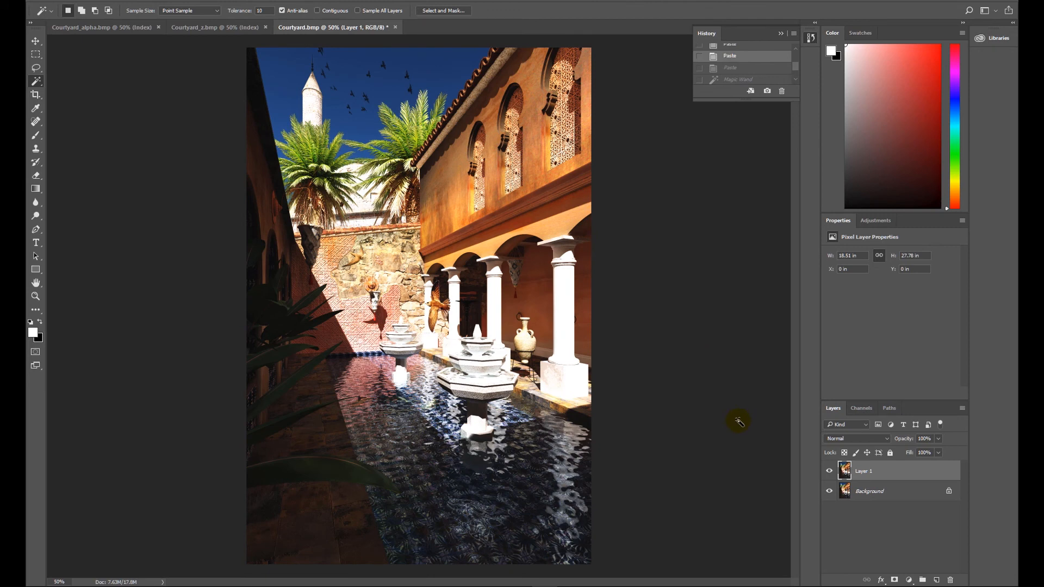
mouse_move(225, 100)
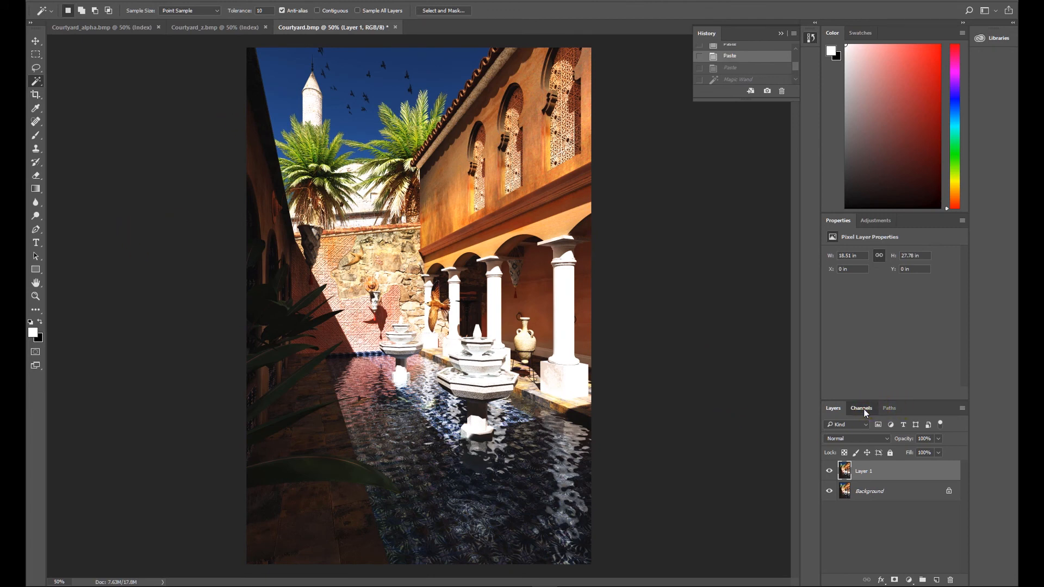
click(861, 408)
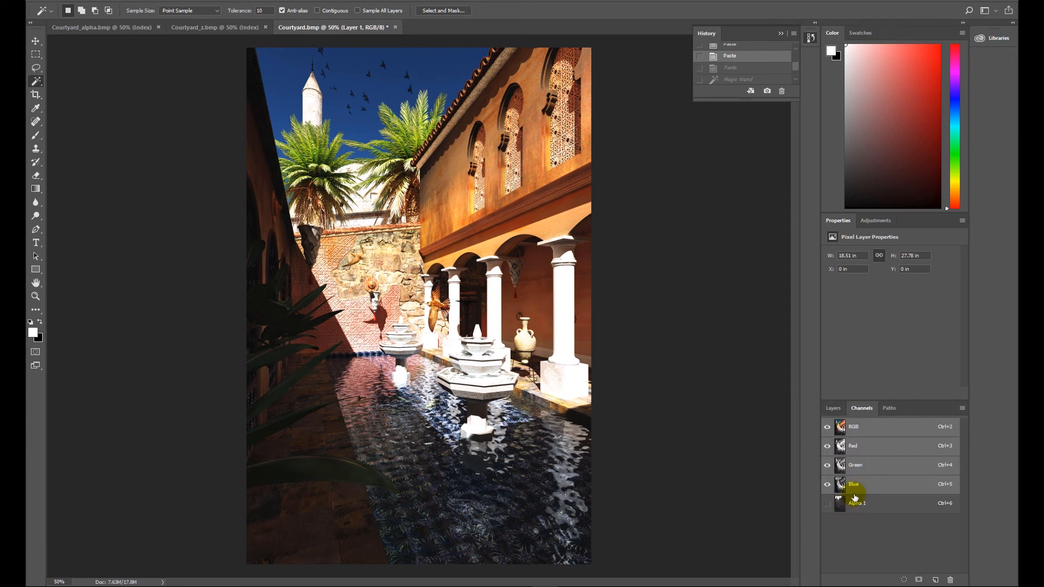
click(855, 465)
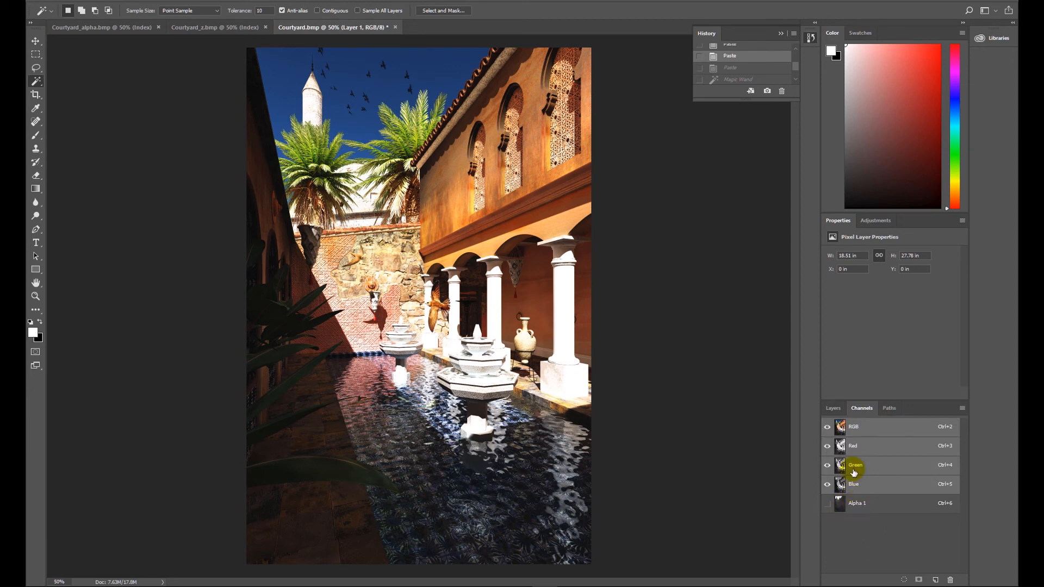
Step: Apply Lens Blur with source Alpha 1 and iris radius 87
click(834, 408)
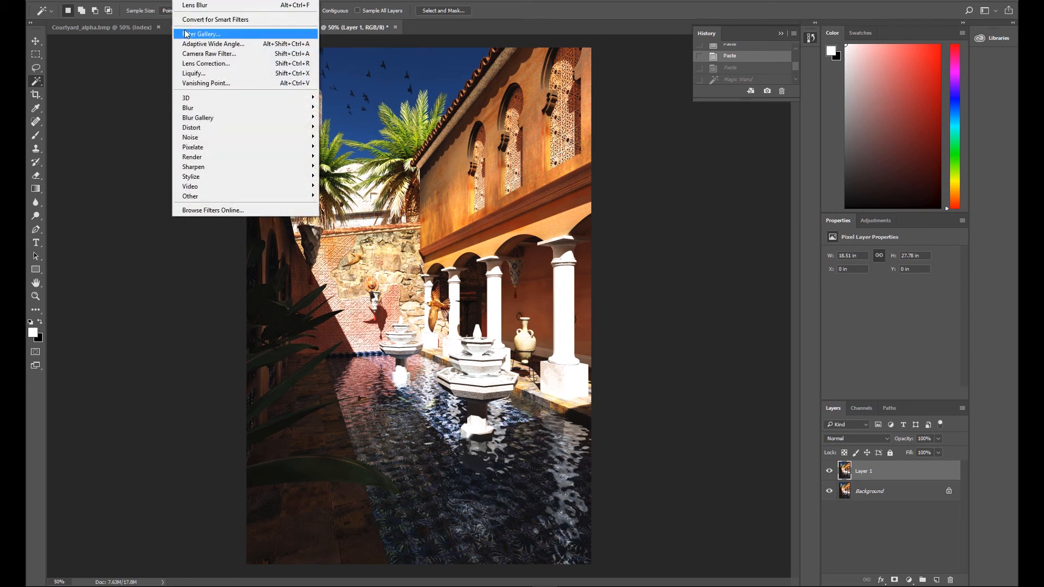
mouse_move(187, 107)
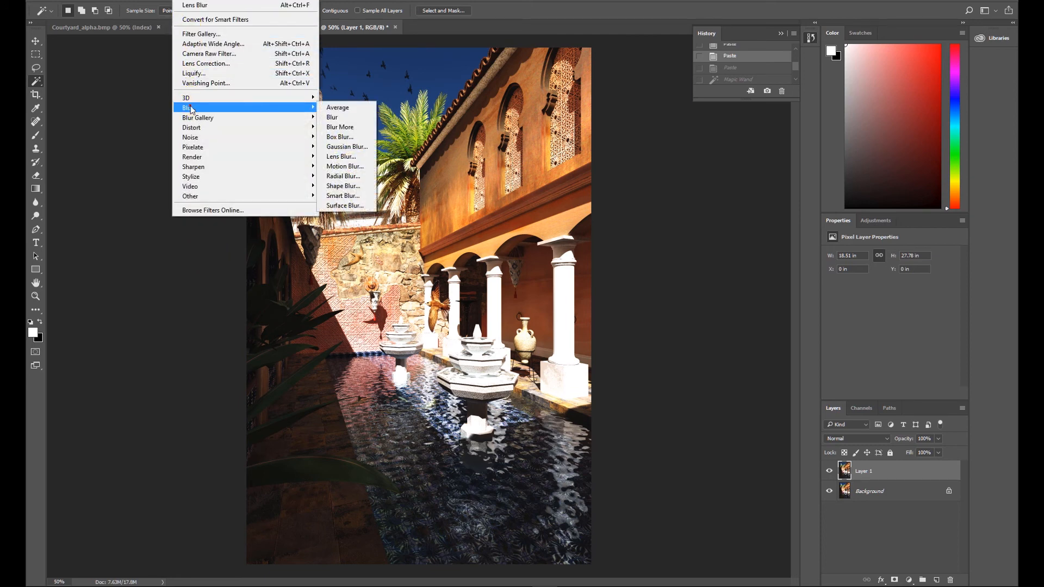
click(341, 157)
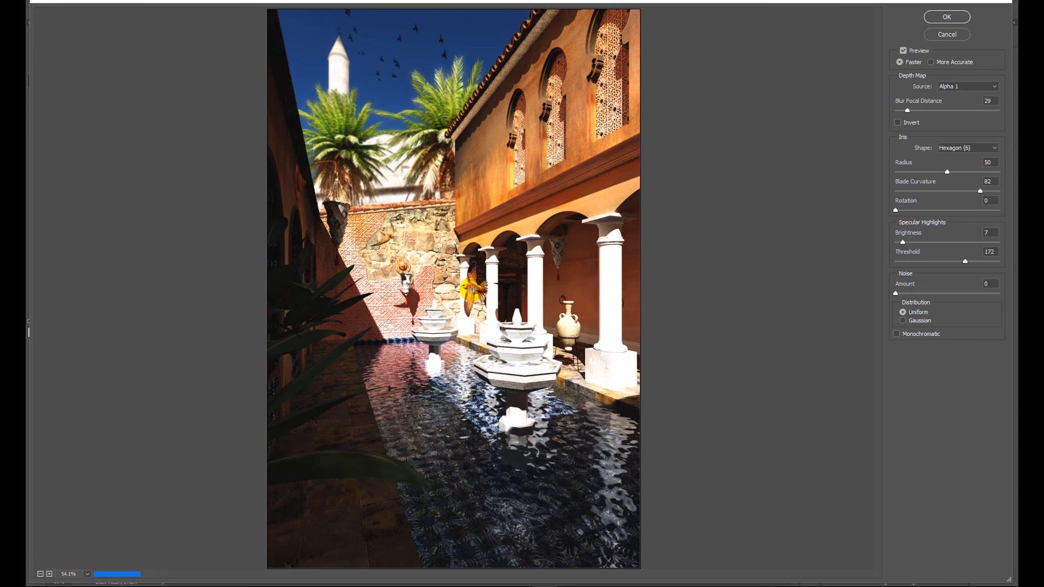
mouse_move(967, 180)
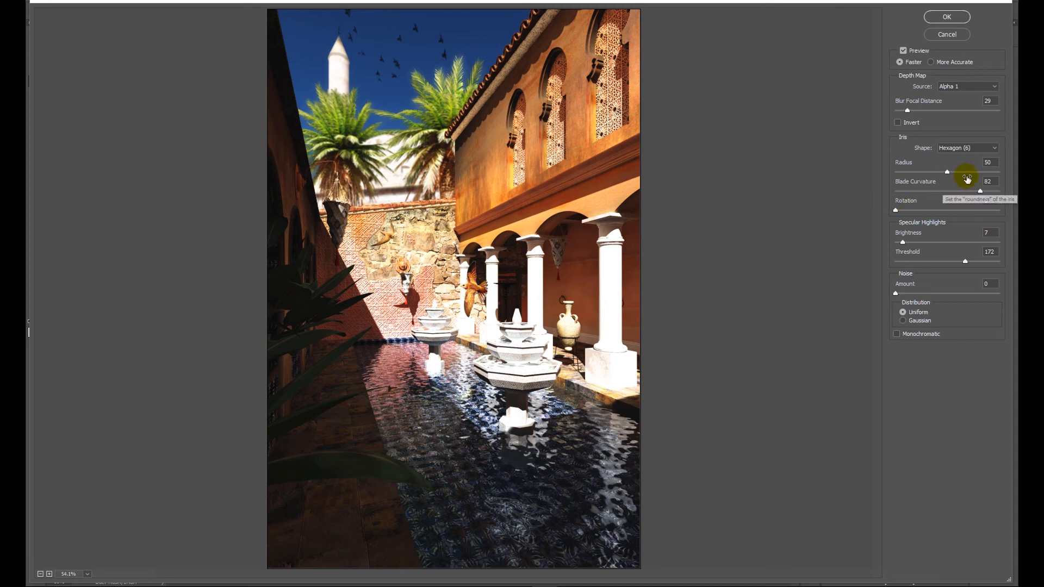
click(989, 162)
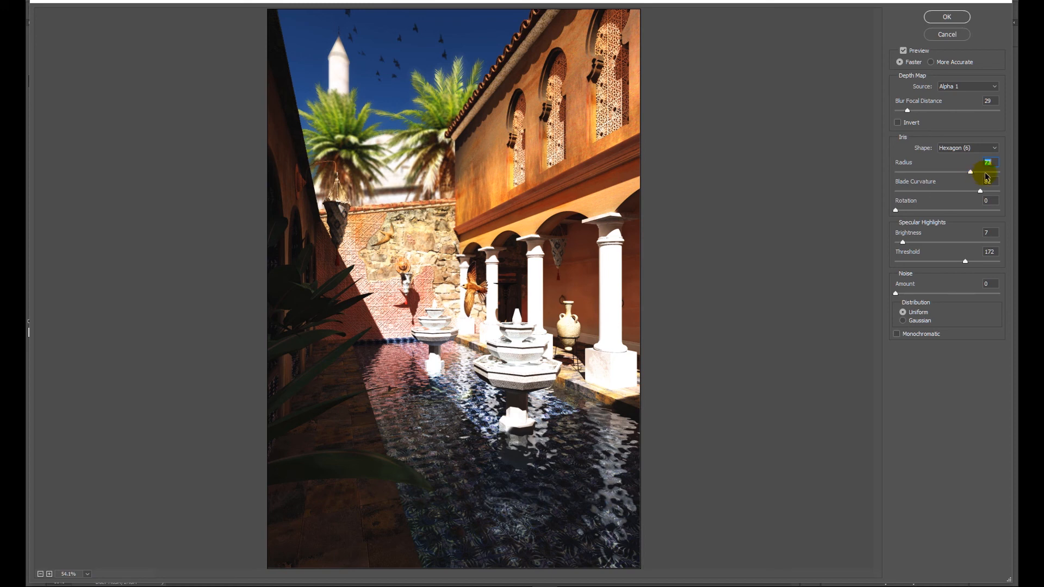
drag(970, 171, 985, 171)
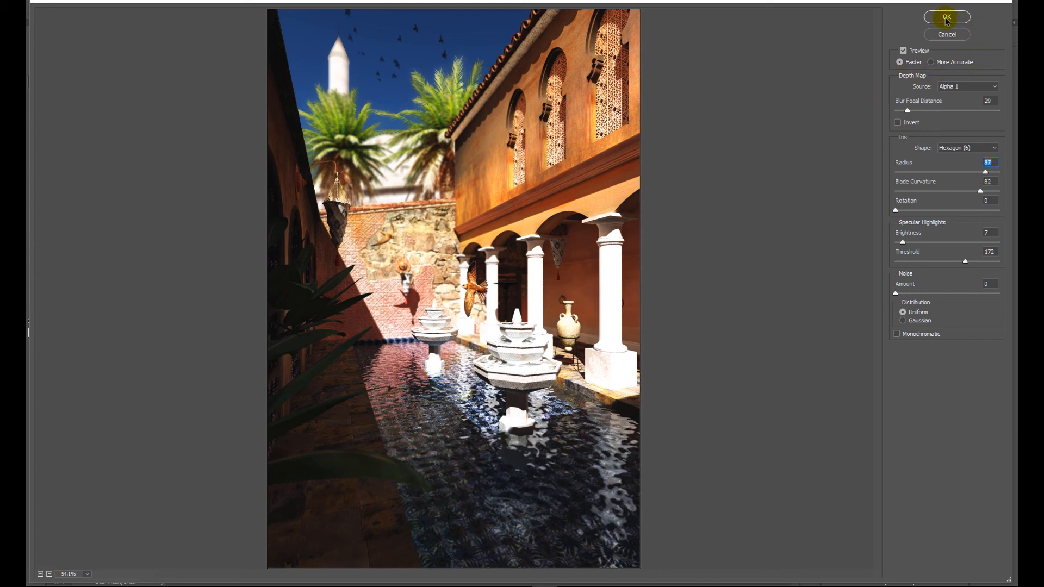
click(947, 17)
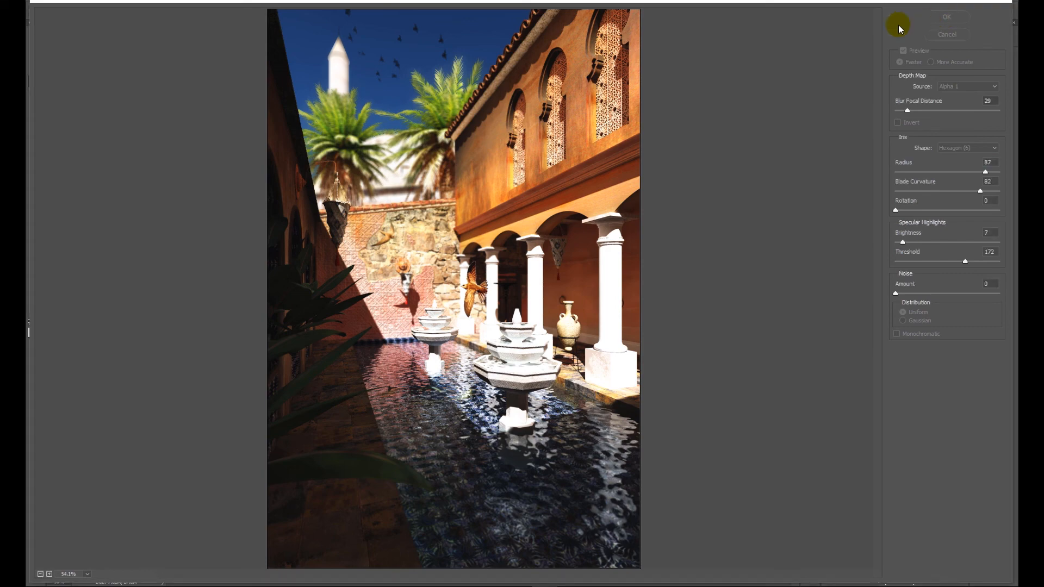
Step: Brush extra blur over the sky around the palm tops and beside the left wall
click(946, 17)
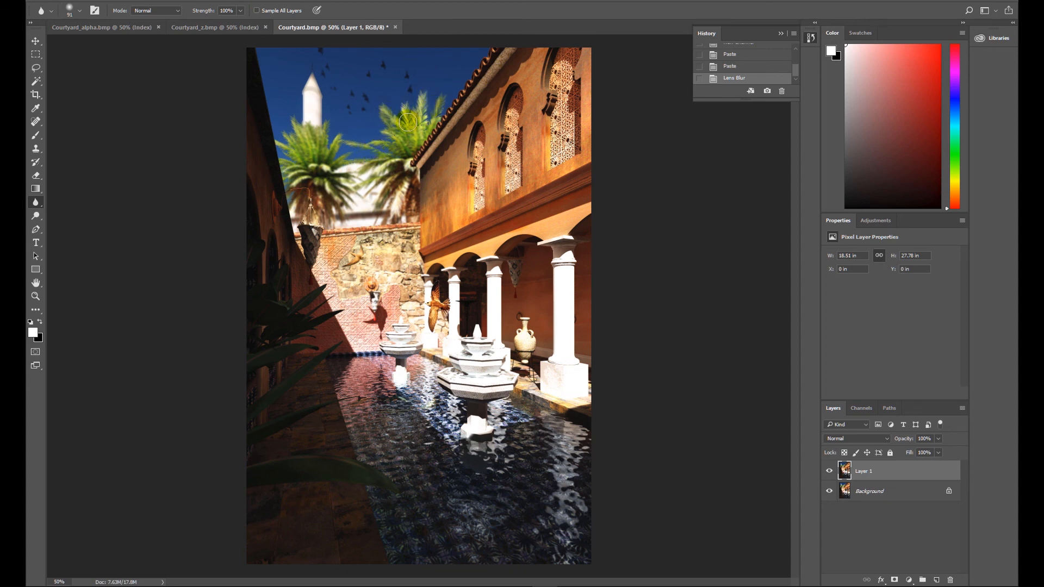
drag(407, 121, 366, 133)
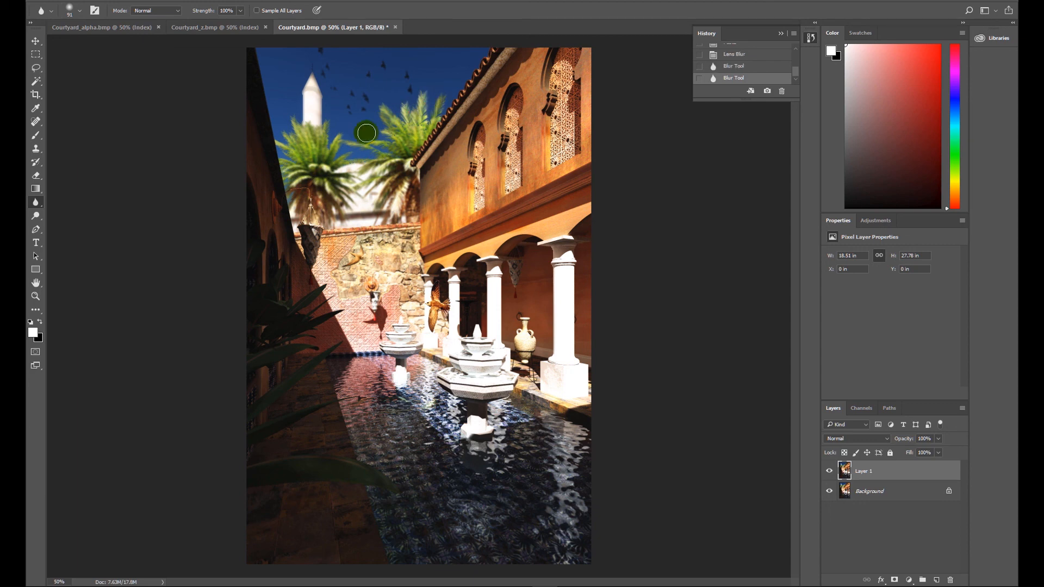
mouse_move(280, 136)
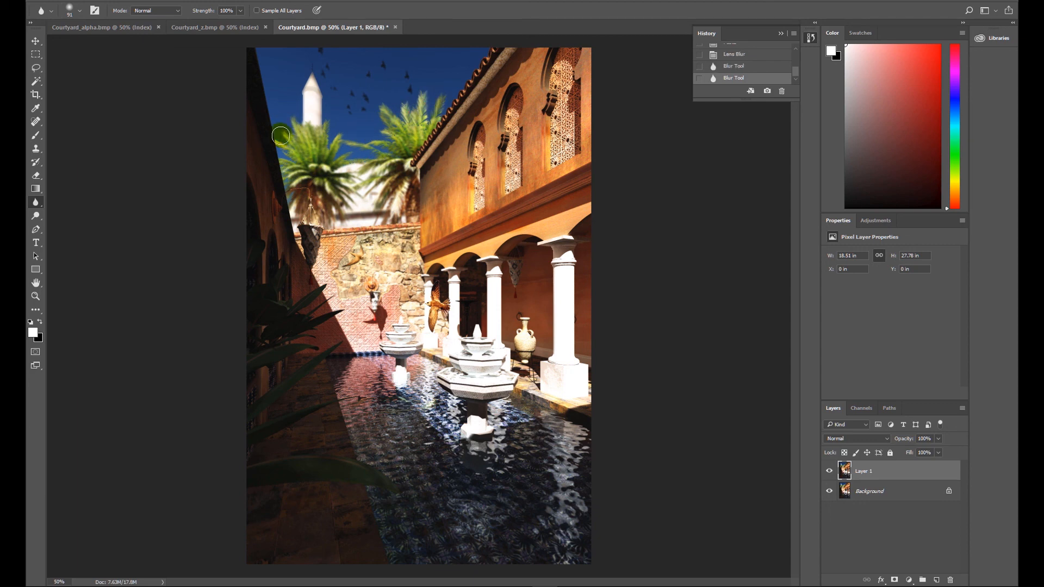
drag(280, 136, 356, 140)
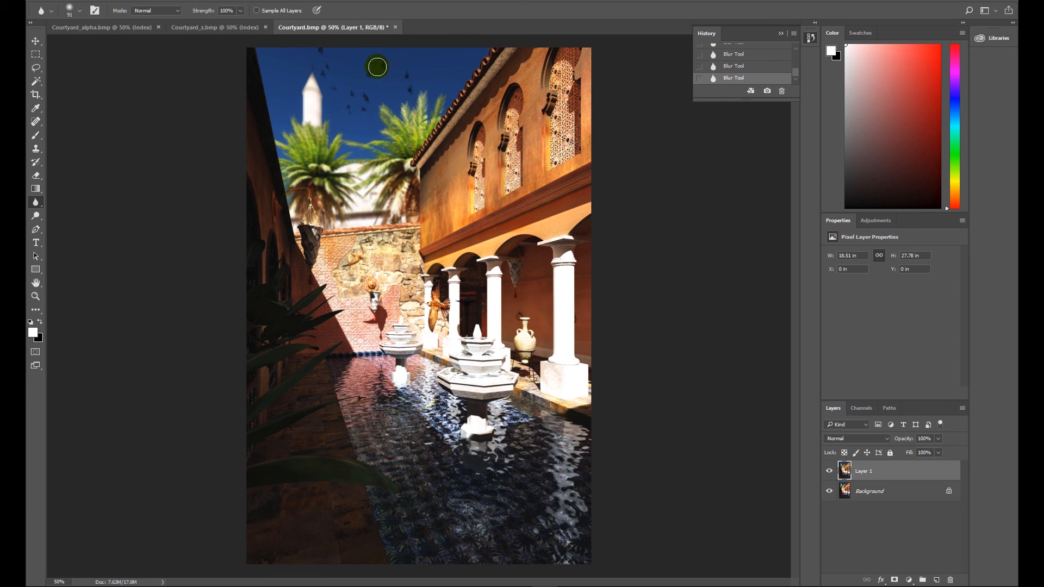
mouse_move(401, 89)
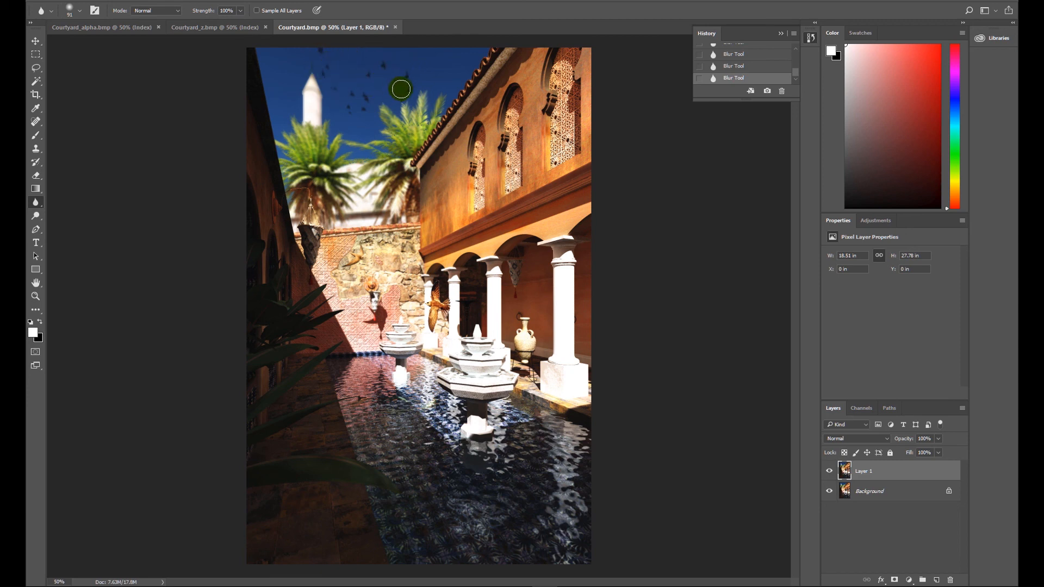
mouse_move(171, 353)
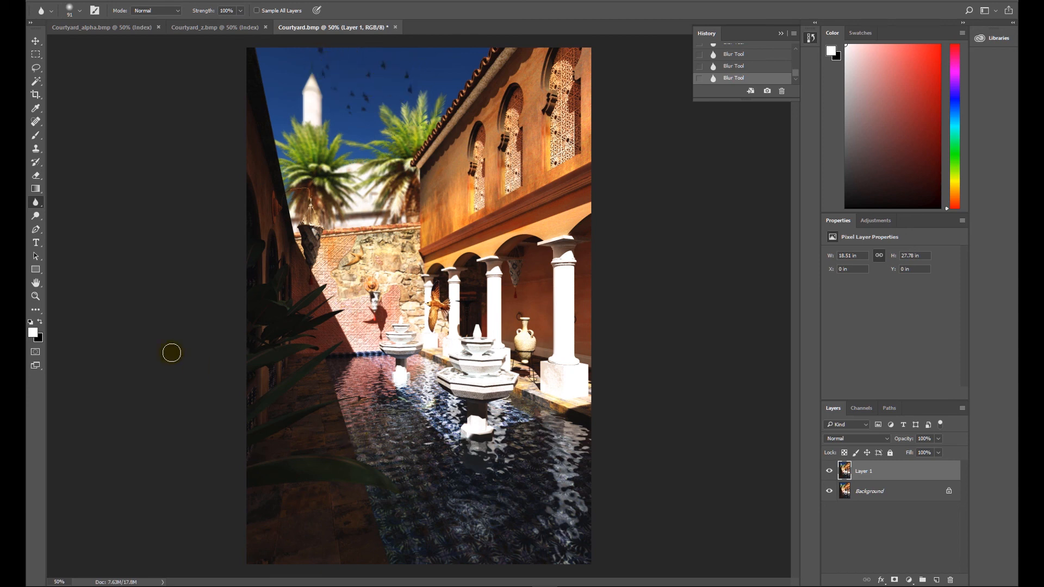